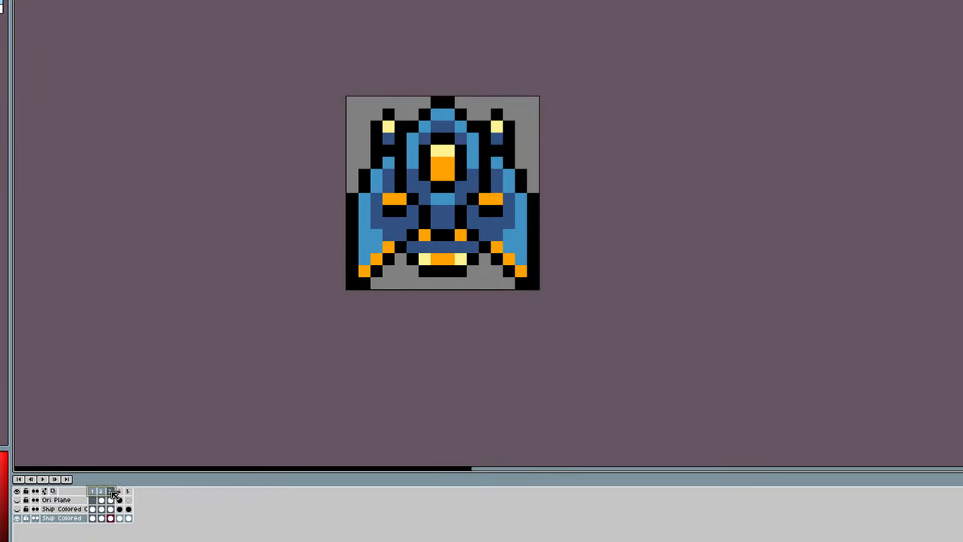
Step: Add an if(player_health <= 0) check with empty braces at the top of player_die()
click(102, 491)
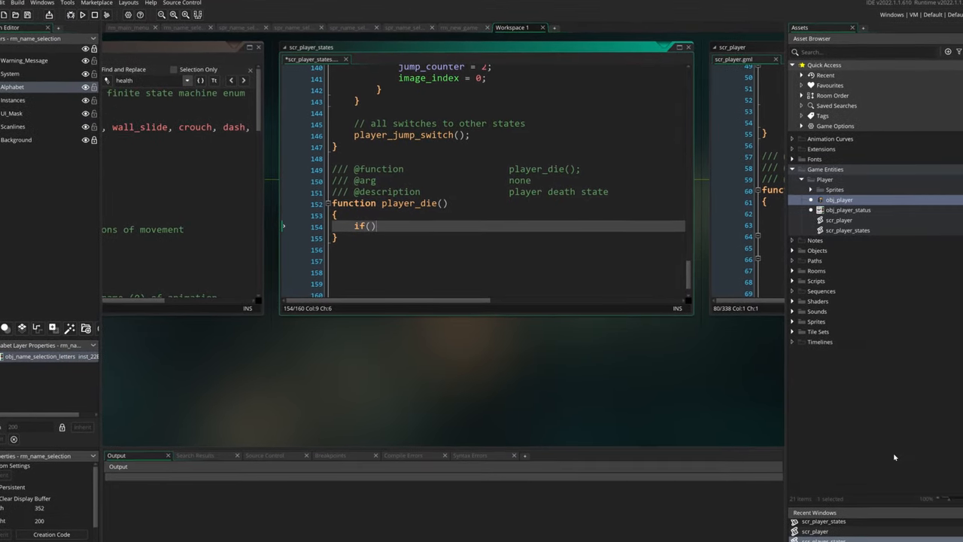
text(player_health <= 0)
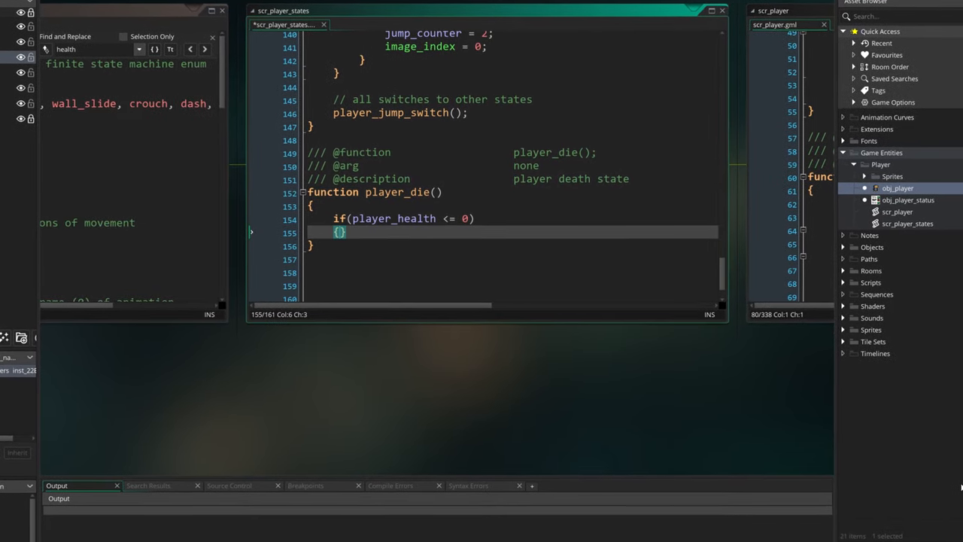
text(eat_sh)
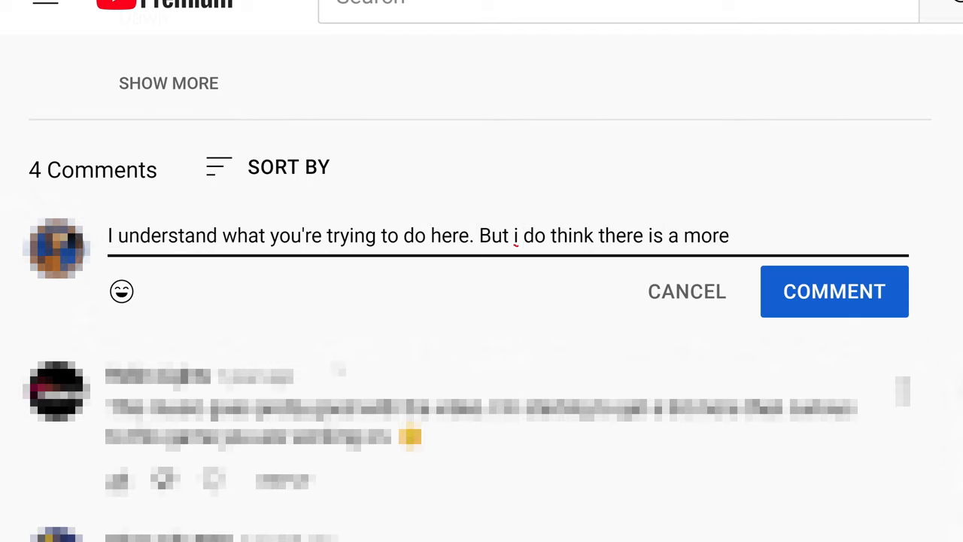
Step: Write the YouTube comment 'efficient way of going about it. If I may make a suggestion...'
text(efficient way of going about it. If)
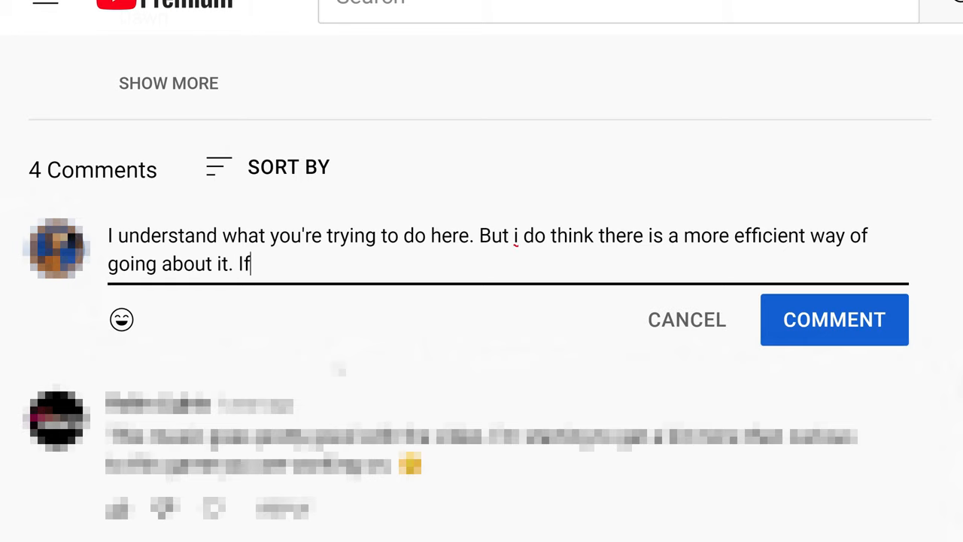
text(I may make a suggestion...)
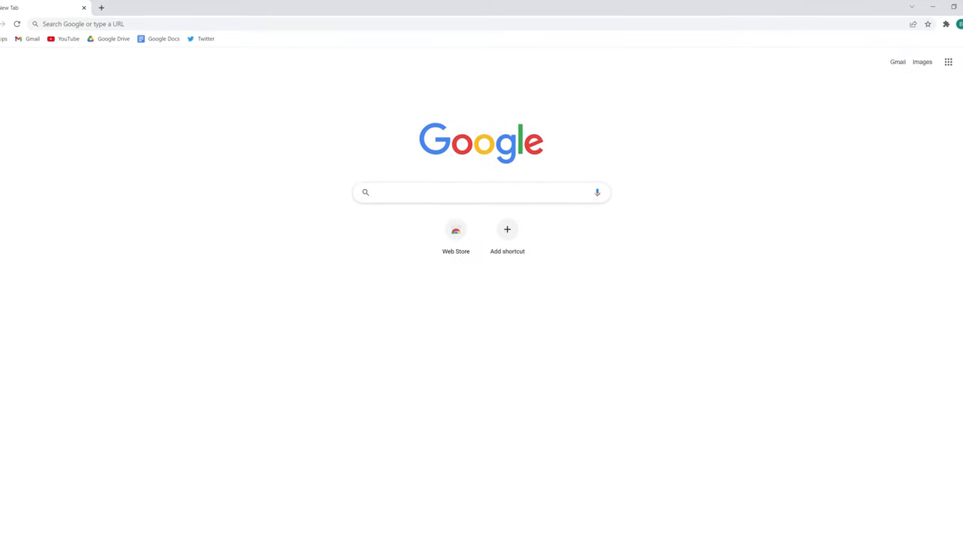
Step: Search Google for 'game engines' and scroll the engine carousel sideways
text(game engines)
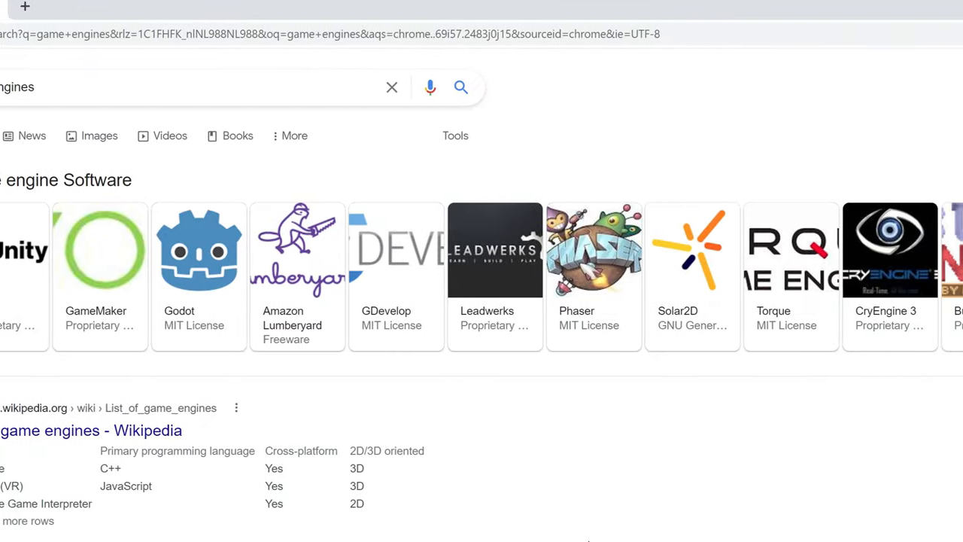
scroll(right, 3)
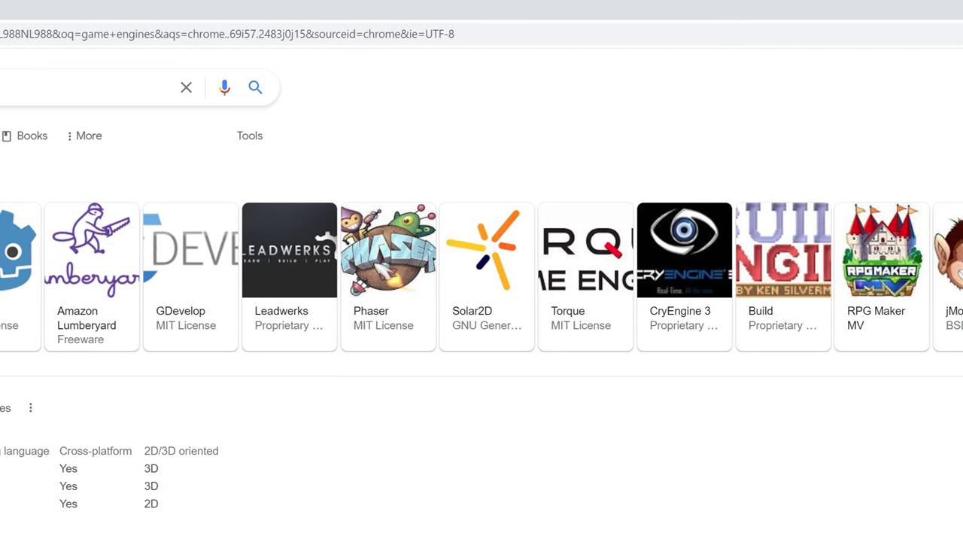
scroll(right, 3)
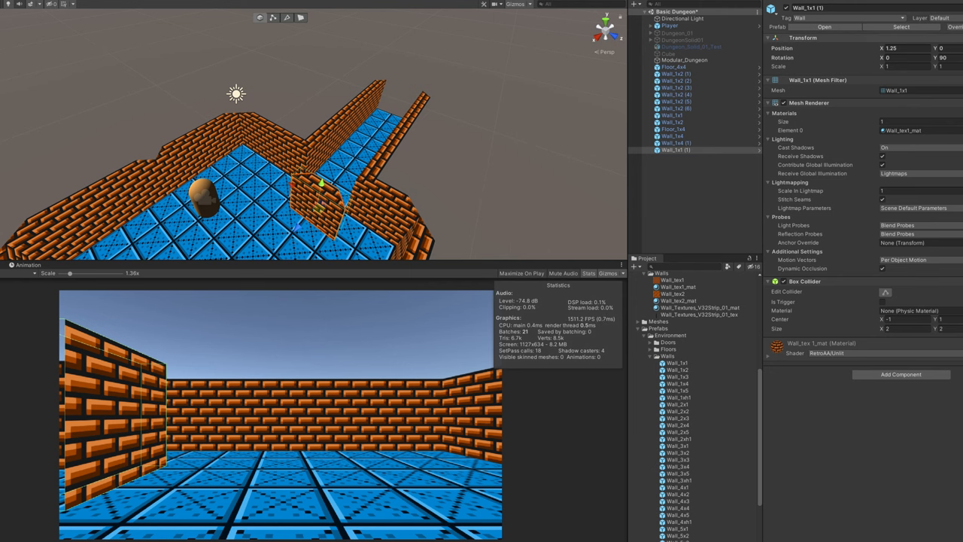
text(1)
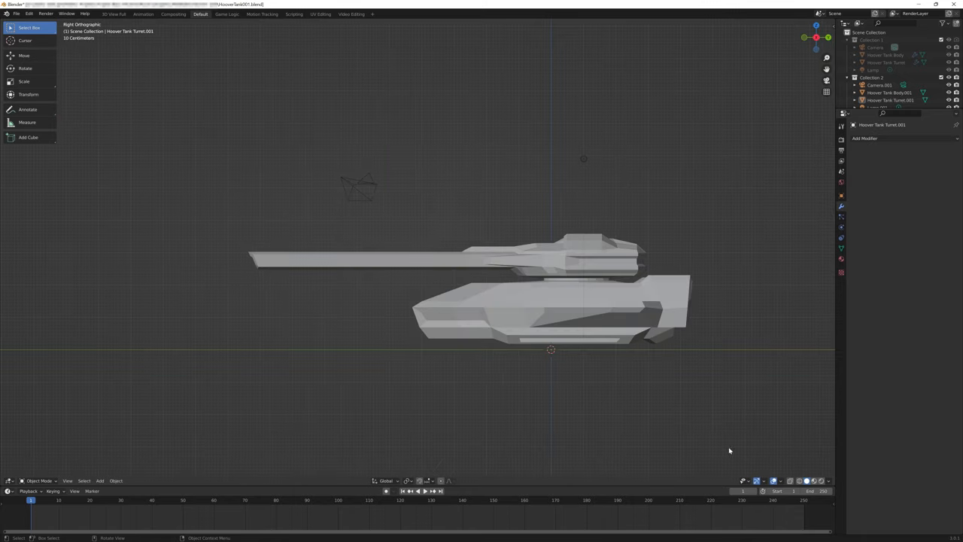
Step: Enter Edit Mode on the turret and drag the gun barrel's front tip
key(Tab)
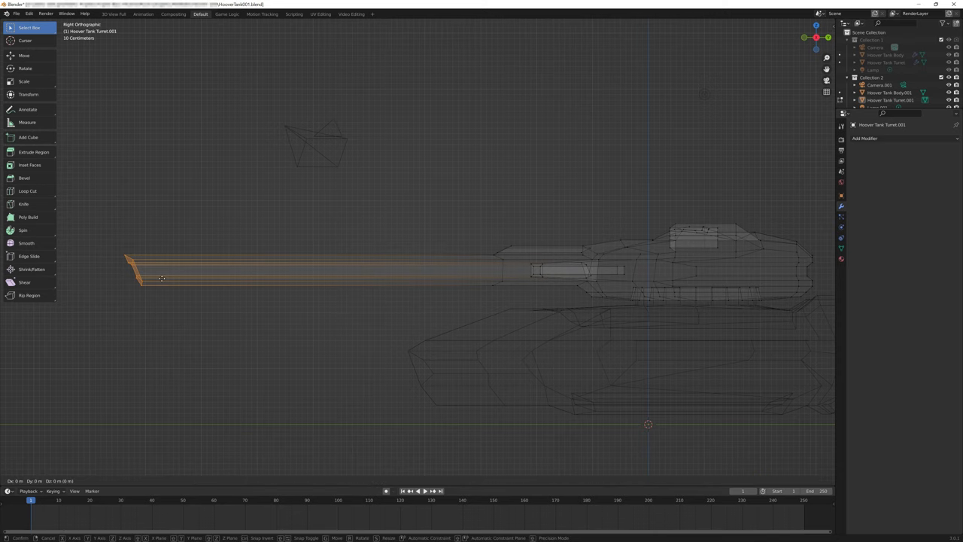
drag(162, 279, 406, 269)
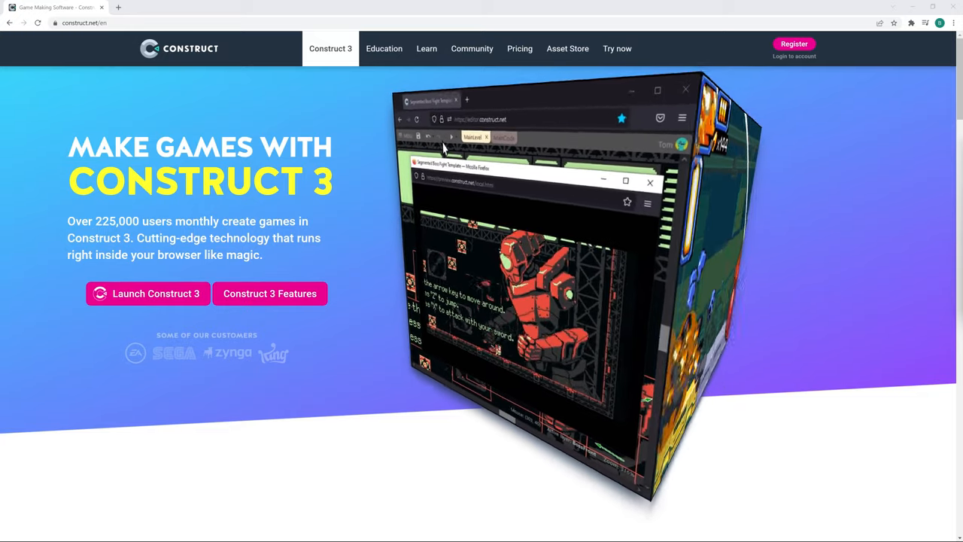
Step: Scroll construct.net past the visual scripting demo down to the Add JavaScript section
scroll(down, 3)
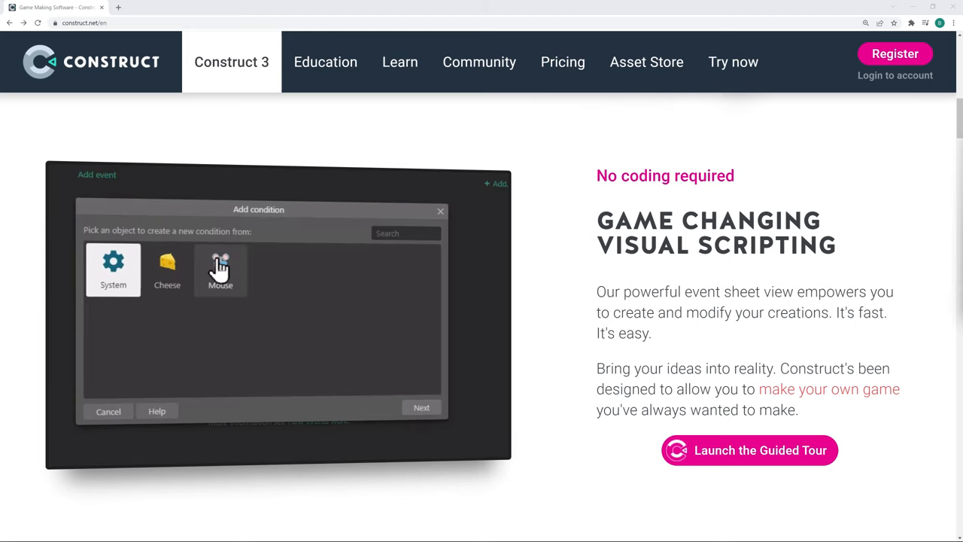
click(220, 270)
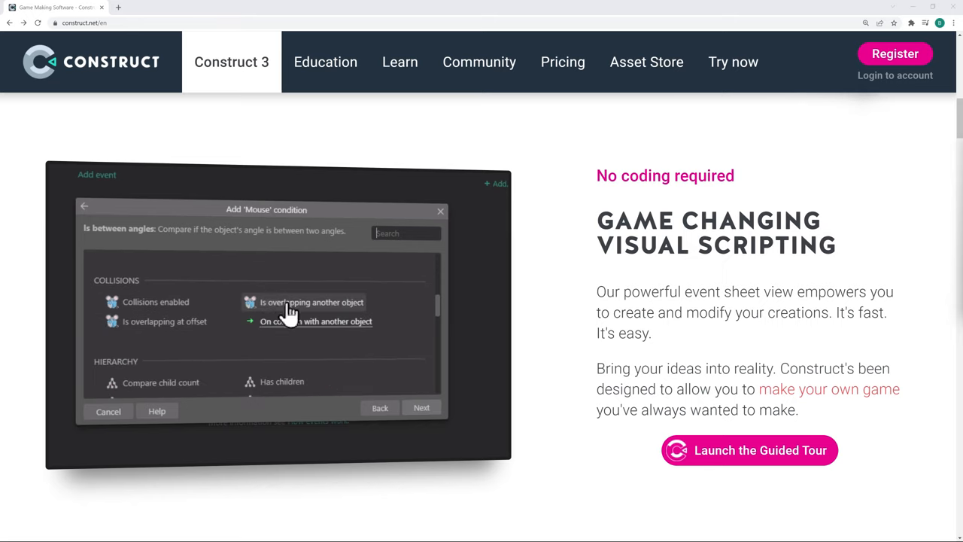
click(316, 321)
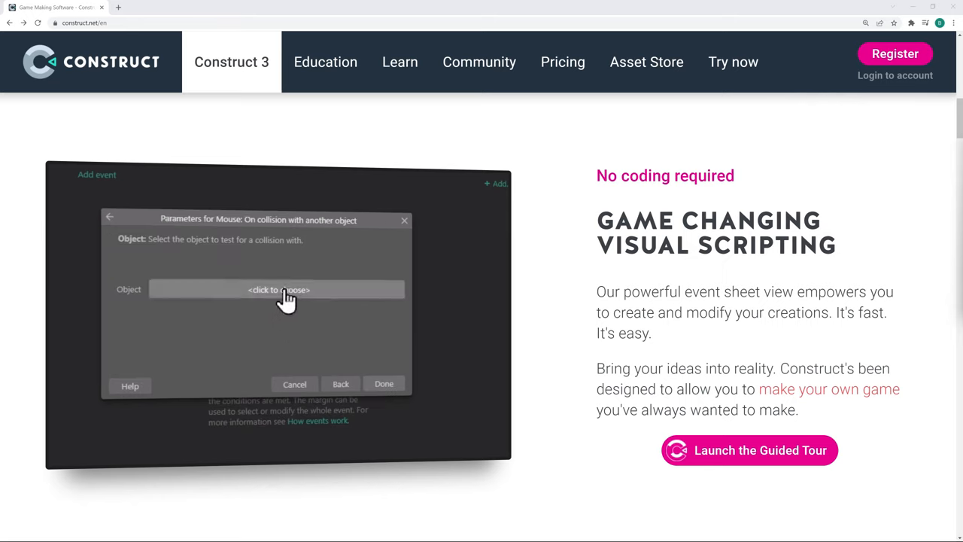
click(278, 289)
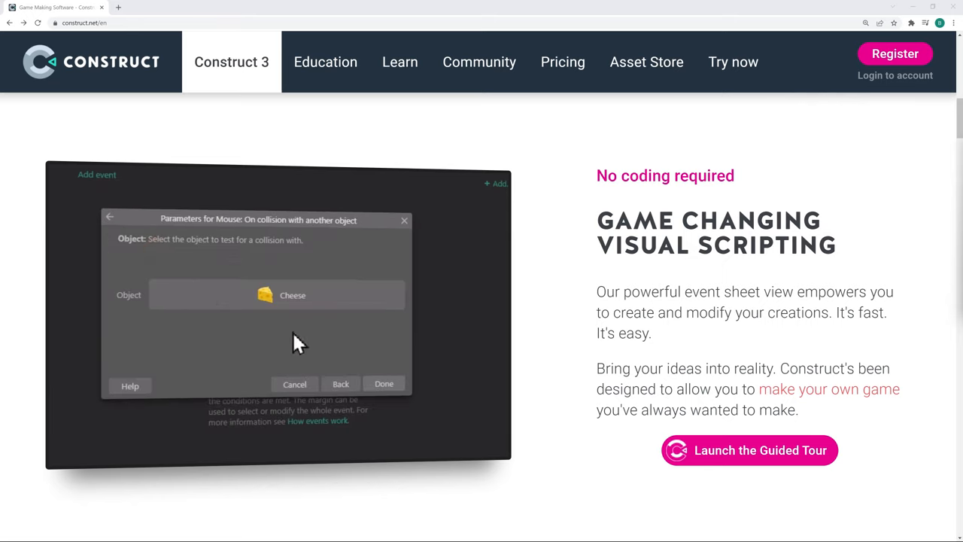
click(384, 384)
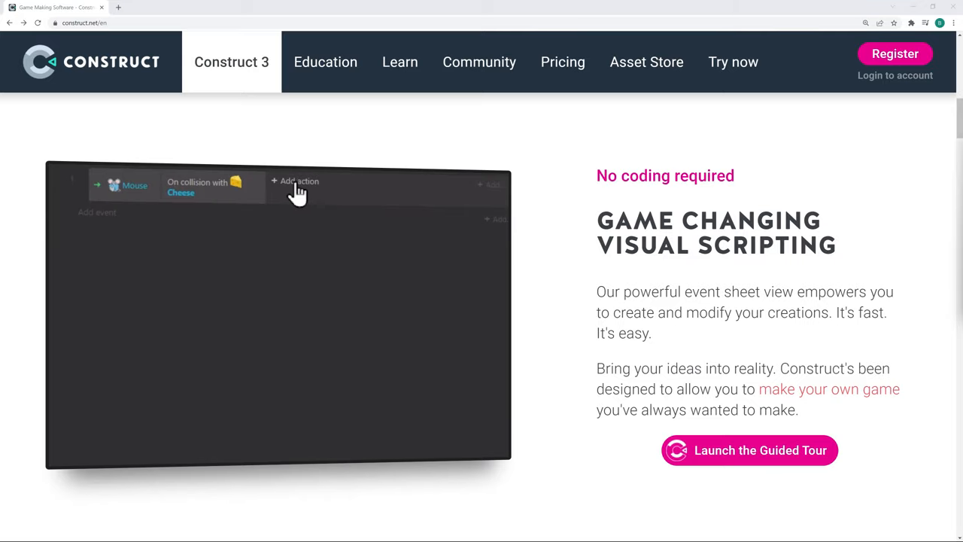
scroll(down, 3)
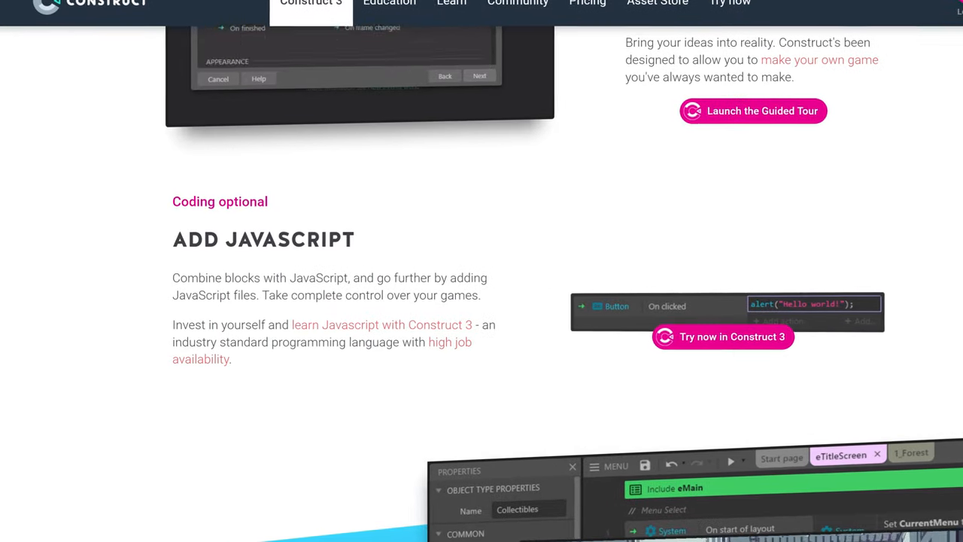
scroll(down, 3)
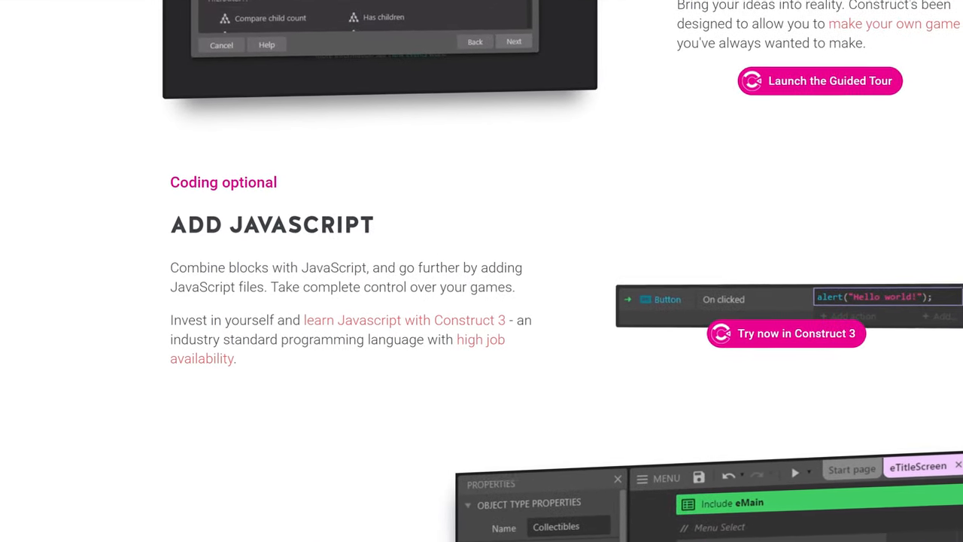
scroll(down, 3)
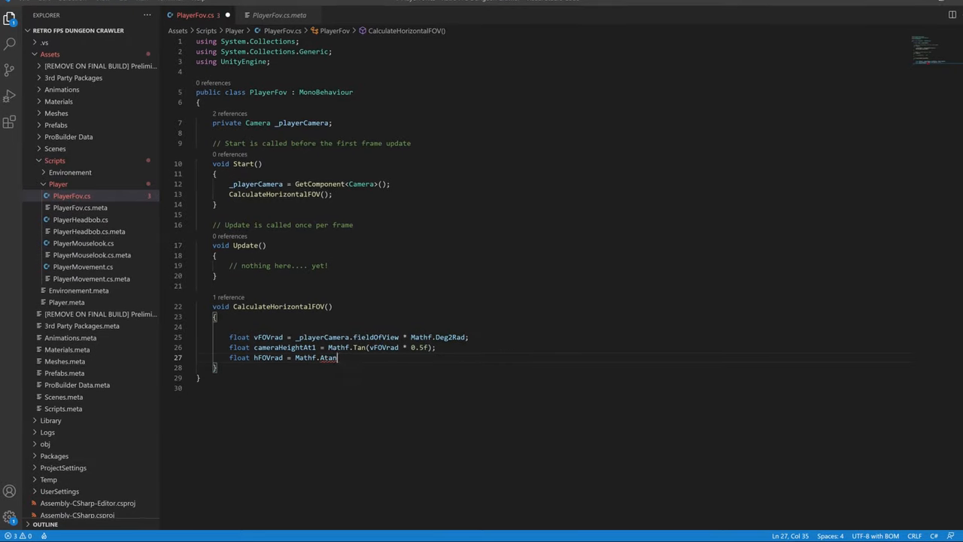
Step: Add x += frames_to_time_convert(horizontal_speed); above the rounding checks in obj_player End Step
text((cameraHeightAt1 * _playerCamera.aspect) * 2;)
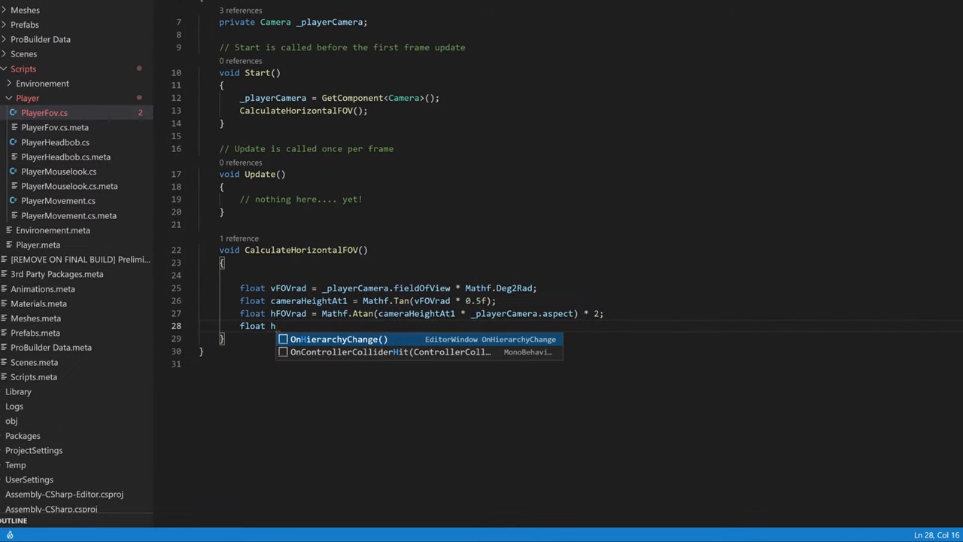
text(FOV = hFOVrad)
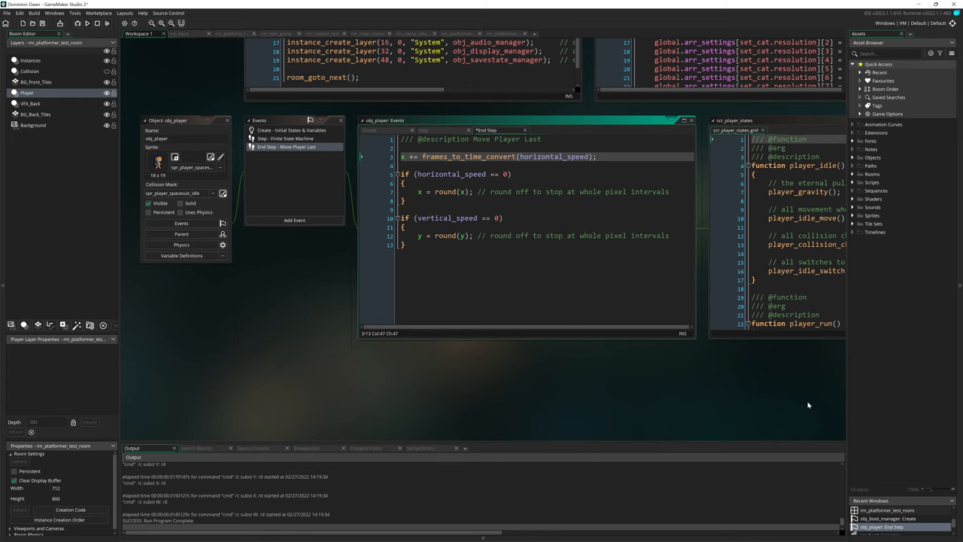
Step: Type y += frames, then expand Player Objects in rm_platformer_test_room's Asset Browser
text(y += frames)
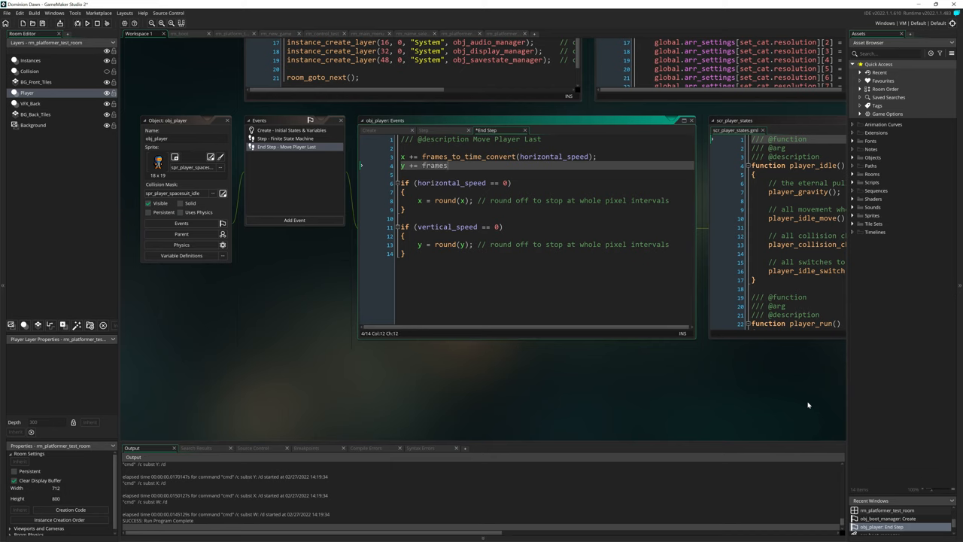
text(verti)
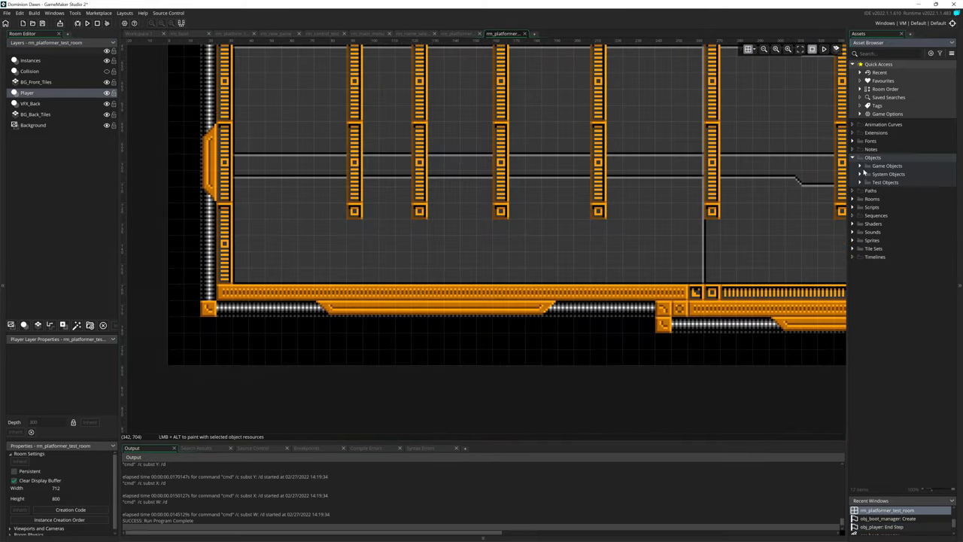
click(864, 165)
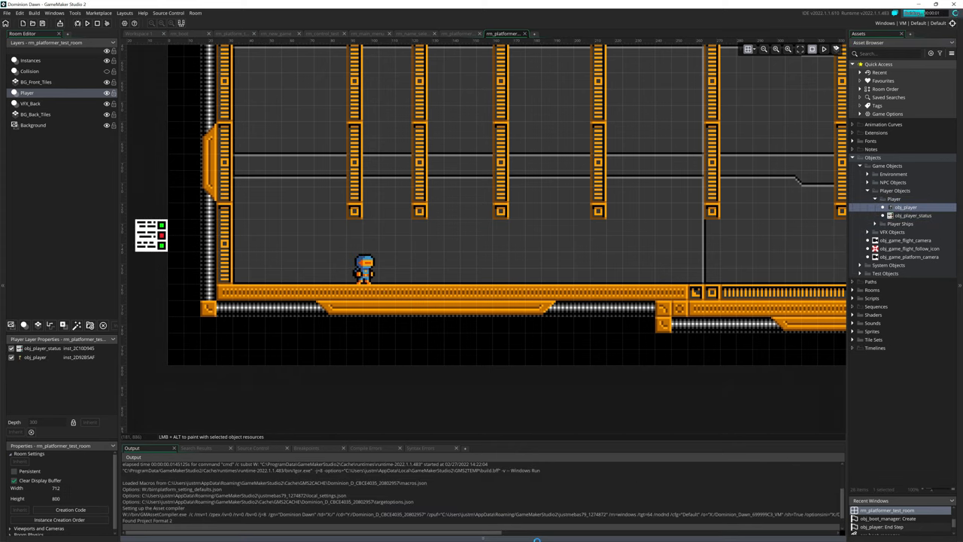
click(88, 23)
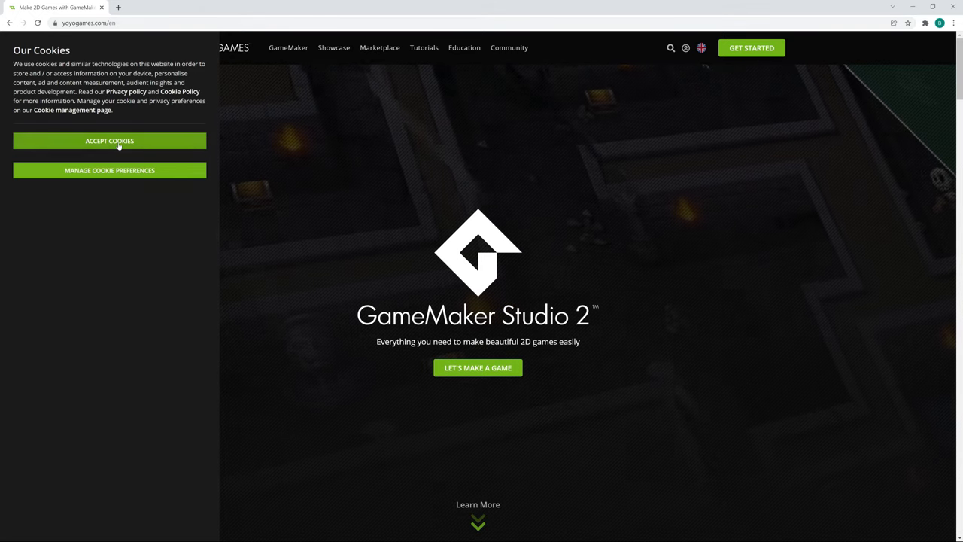
Step: Accept the yoyogames.com cookies and go to the Showcase of GameMaker games
click(109, 141)
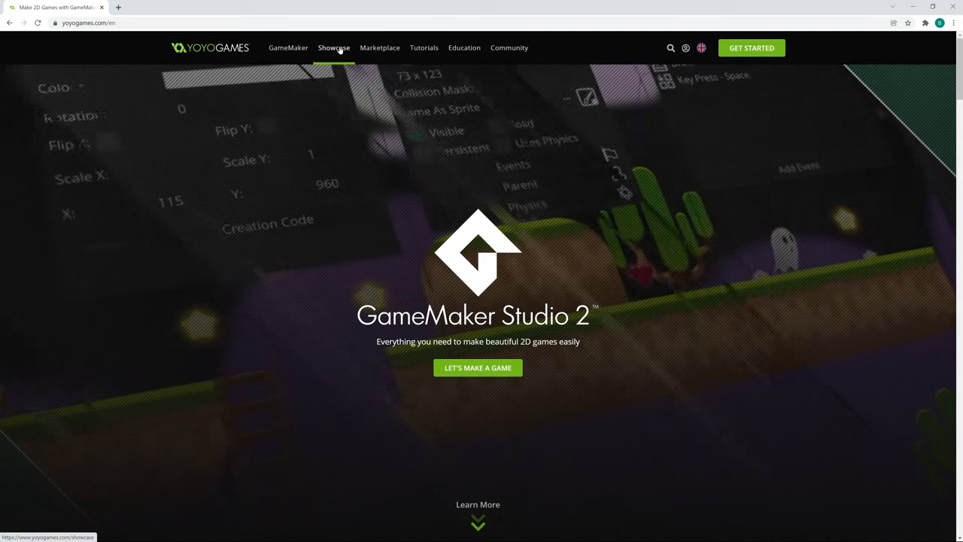
click(333, 47)
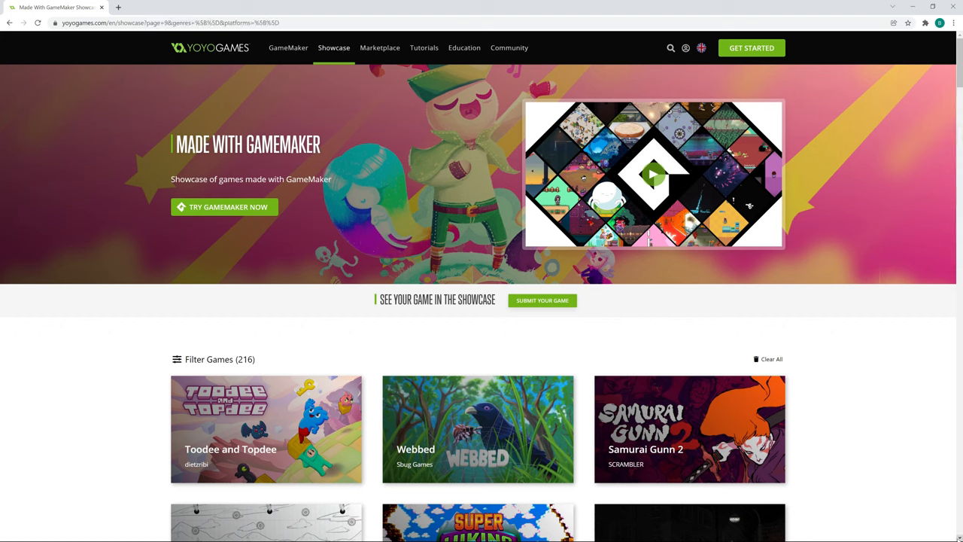
scroll(down, 3)
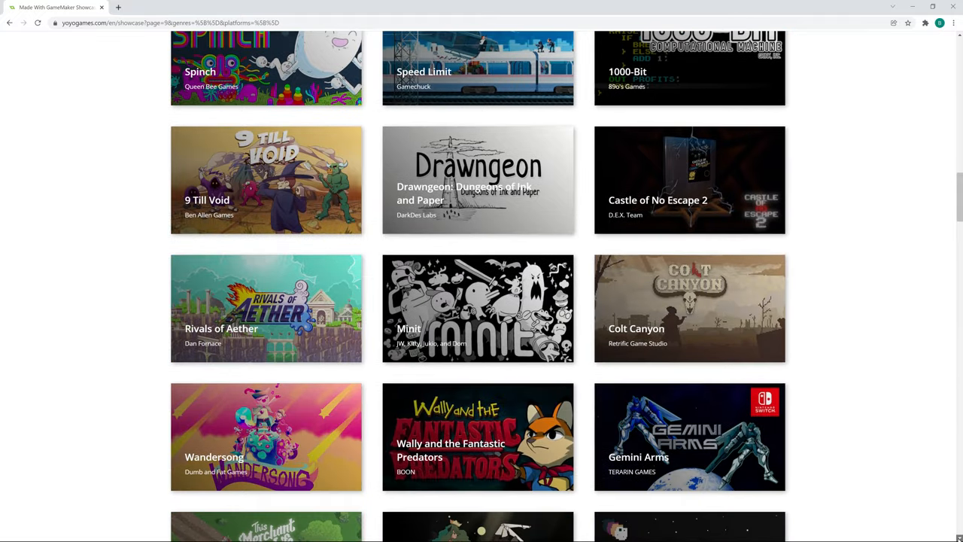
scroll(down, 3)
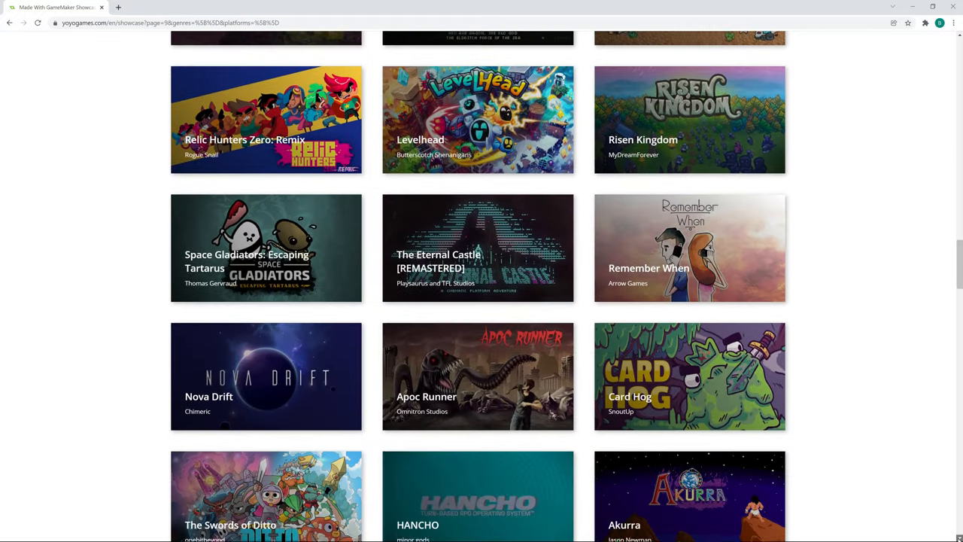
scroll(down, 3)
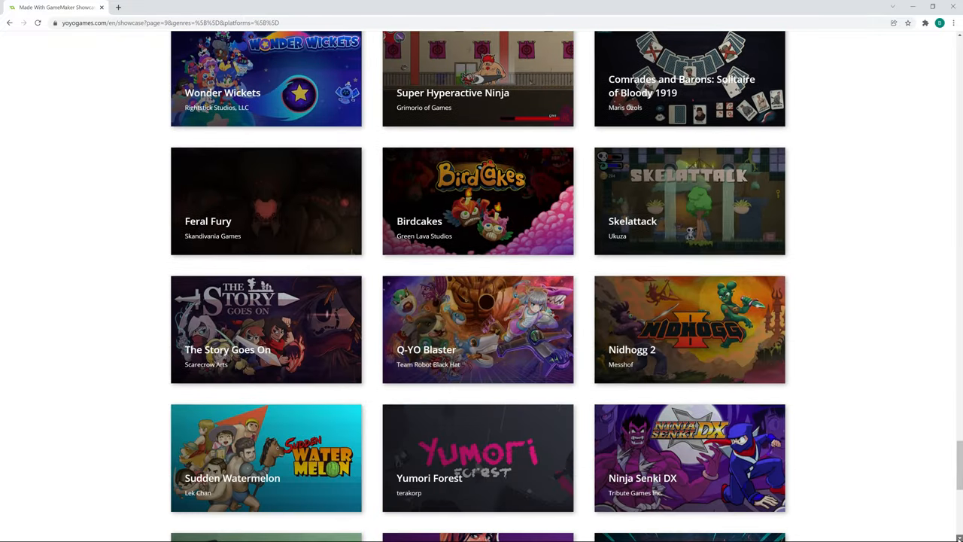
scroll(down, 3)
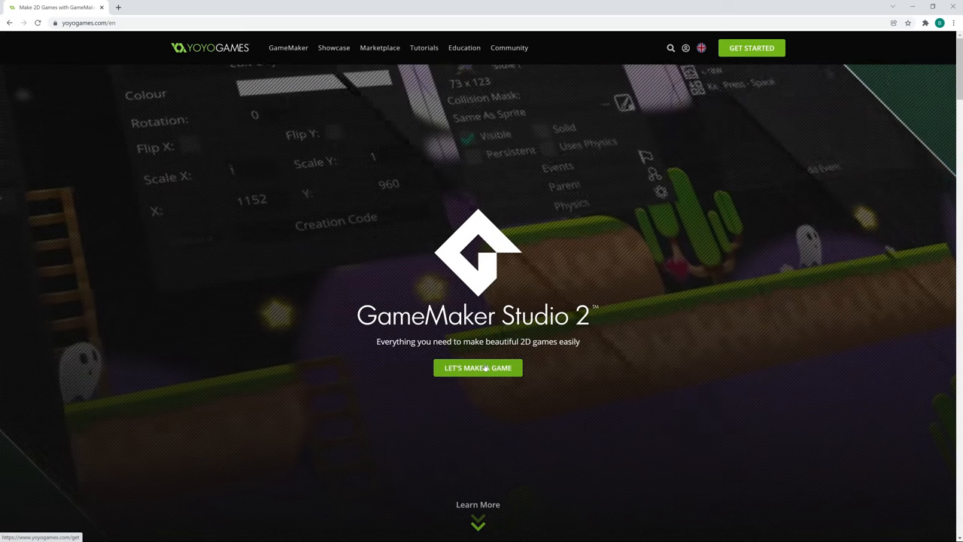
Step: Follow the 'Let's Make a Game' link on the GameMaker home page
click(478, 368)
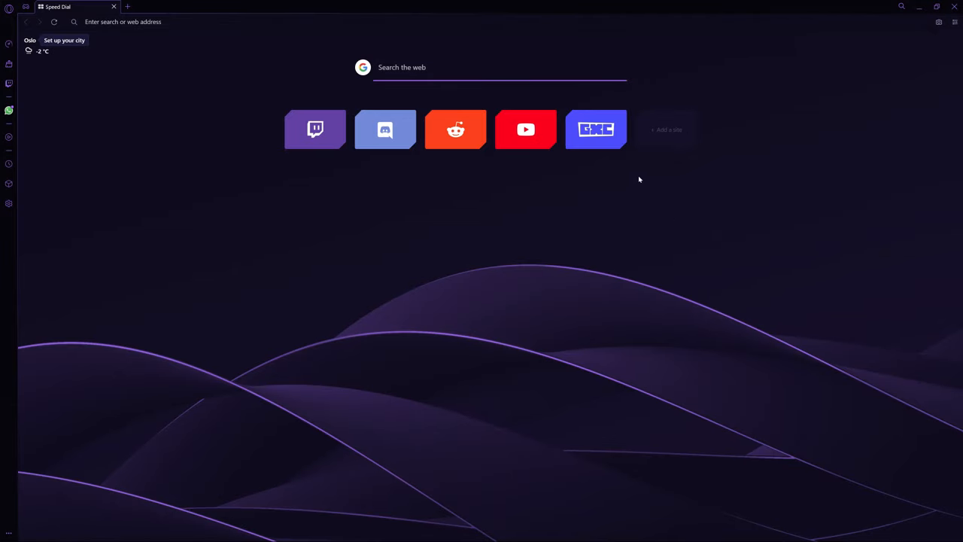
Step: Open gxc.gg from Speed Dial and scroll through recommended games and speedrun challenges
click(596, 128)
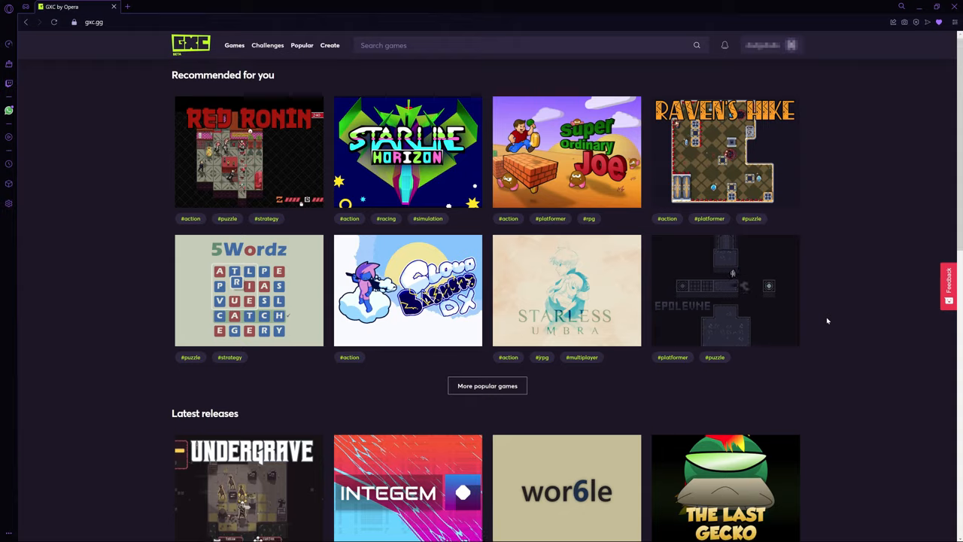
scroll(down, 3)
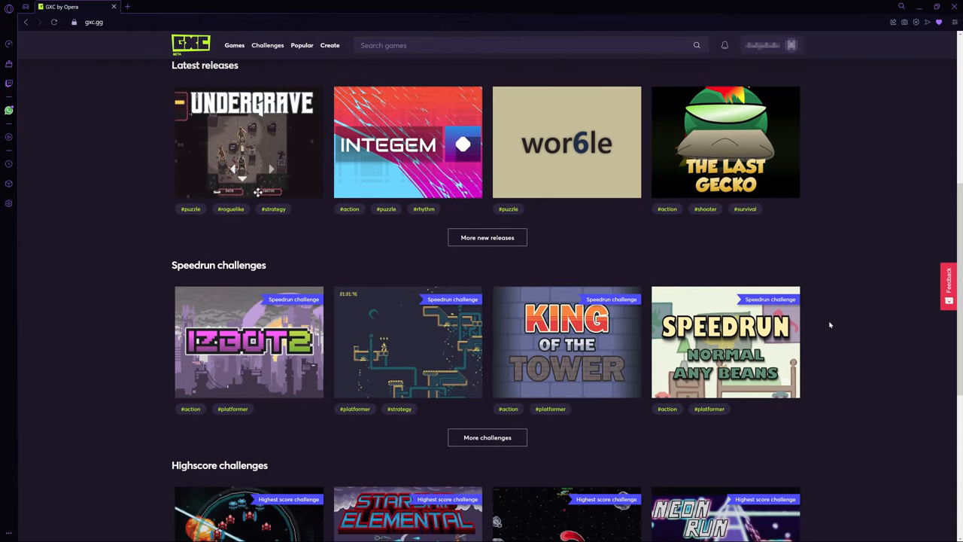
scroll(down, 3)
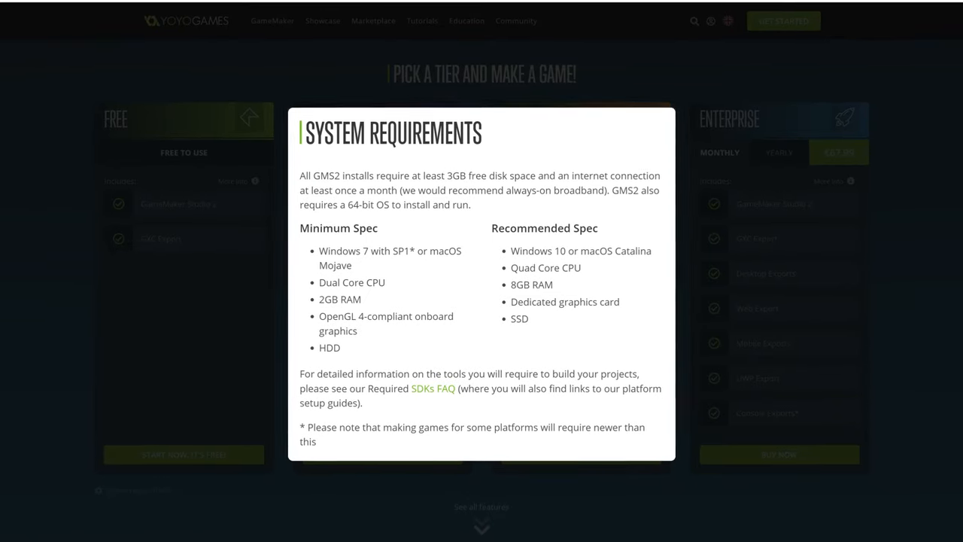
Step: Scroll down the pricing page to view the Free, Creator, Indie and Enterprise tiers
scroll(down, 3)
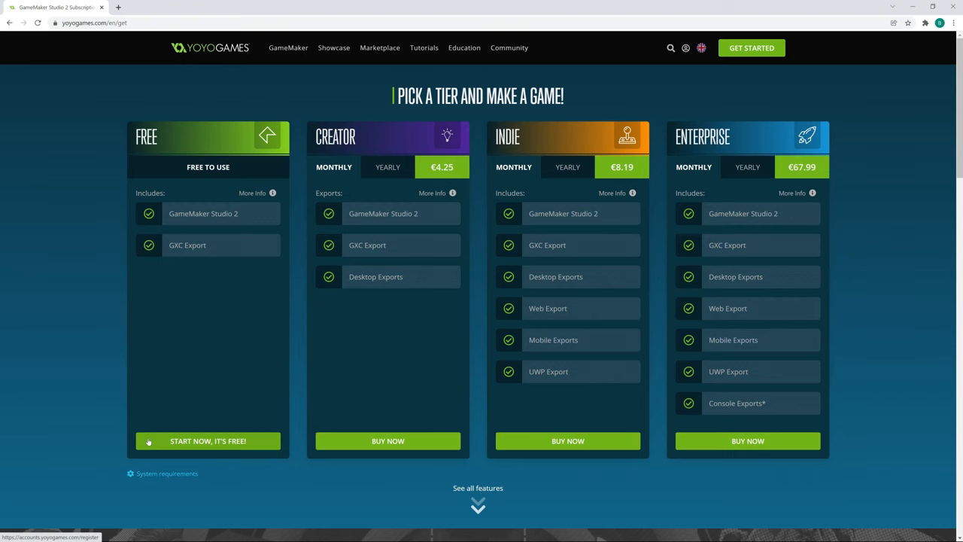
click(208, 441)
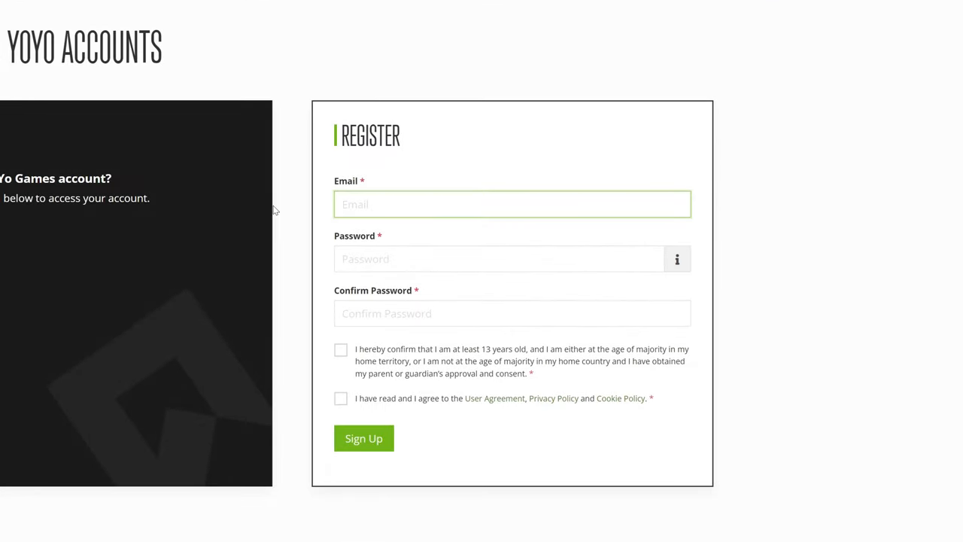
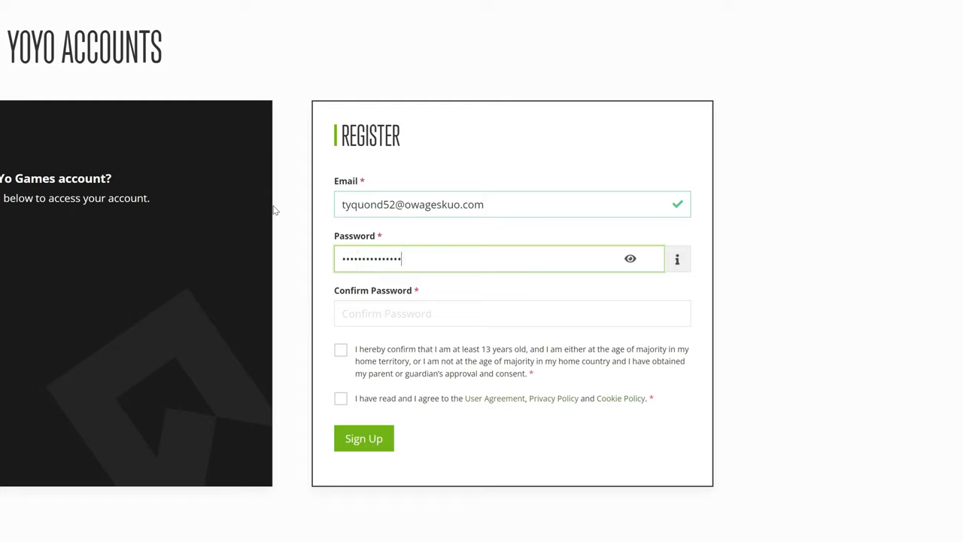
click(512, 313)
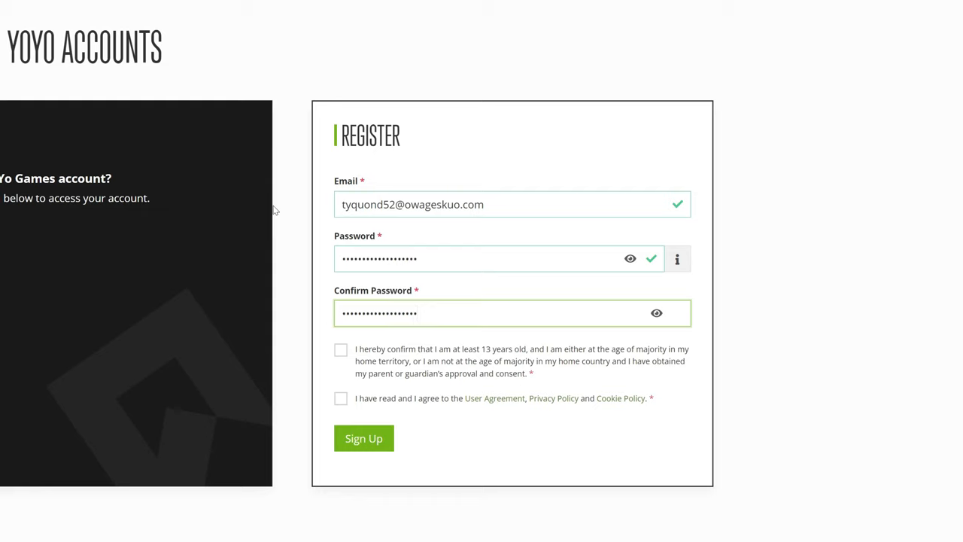
click(340, 349)
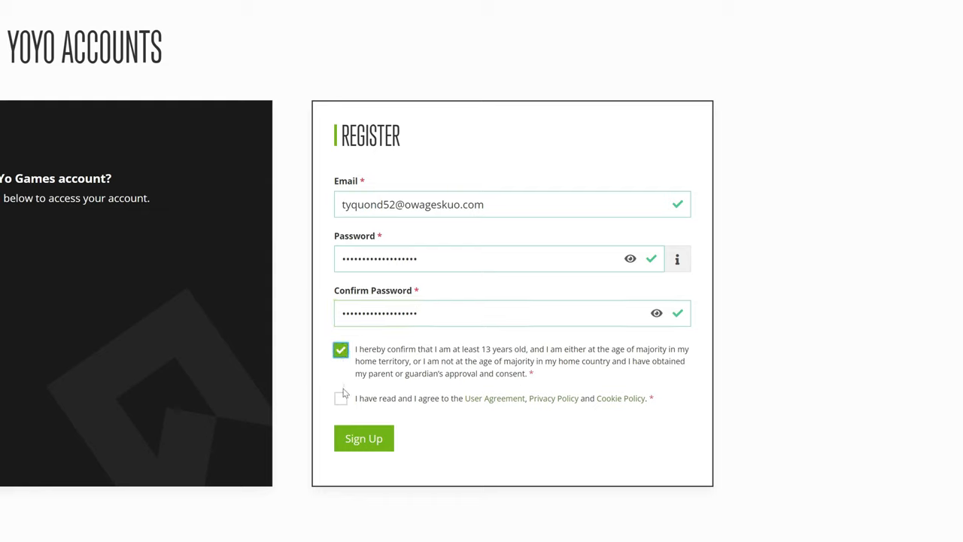
click(341, 399)
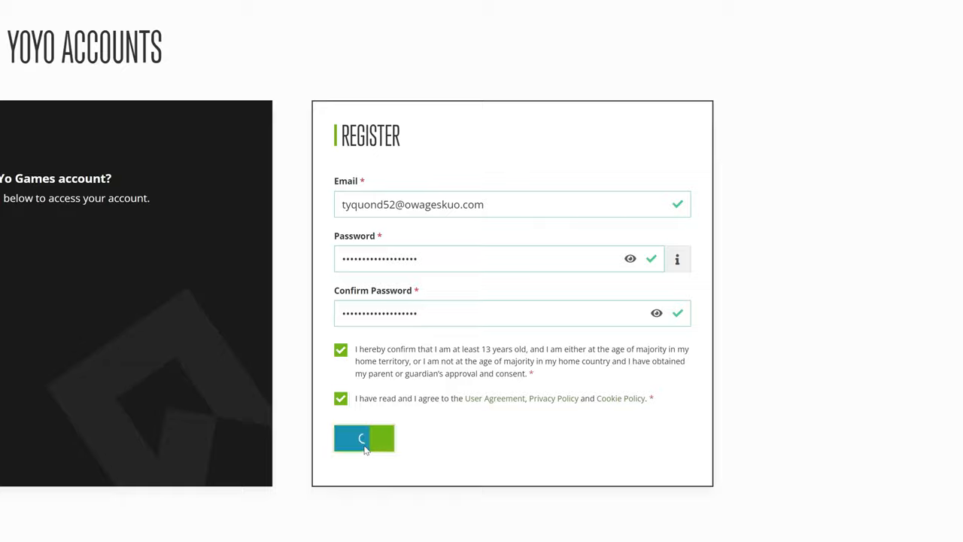
click(364, 438)
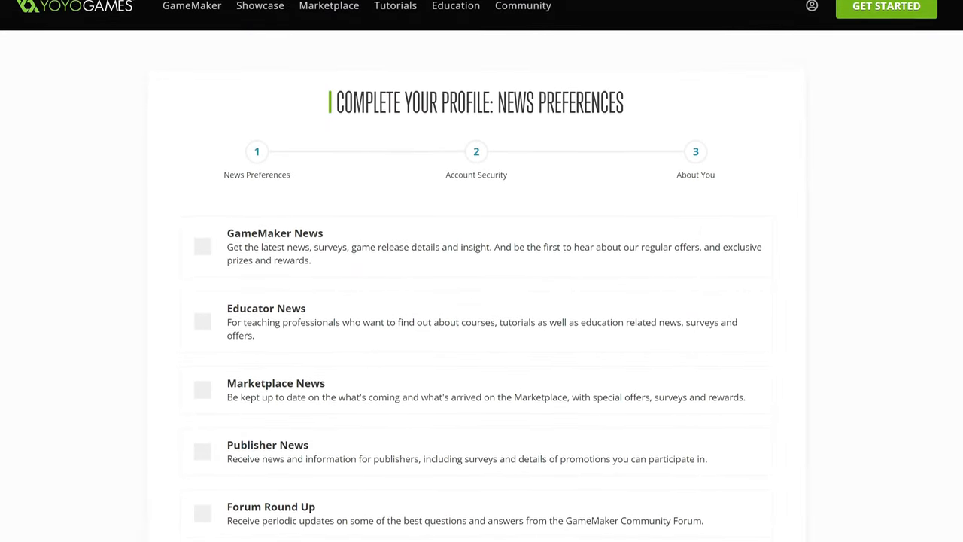
Step: Scroll through News Preferences and save it with no newsletters ticked
scroll(down, 3)
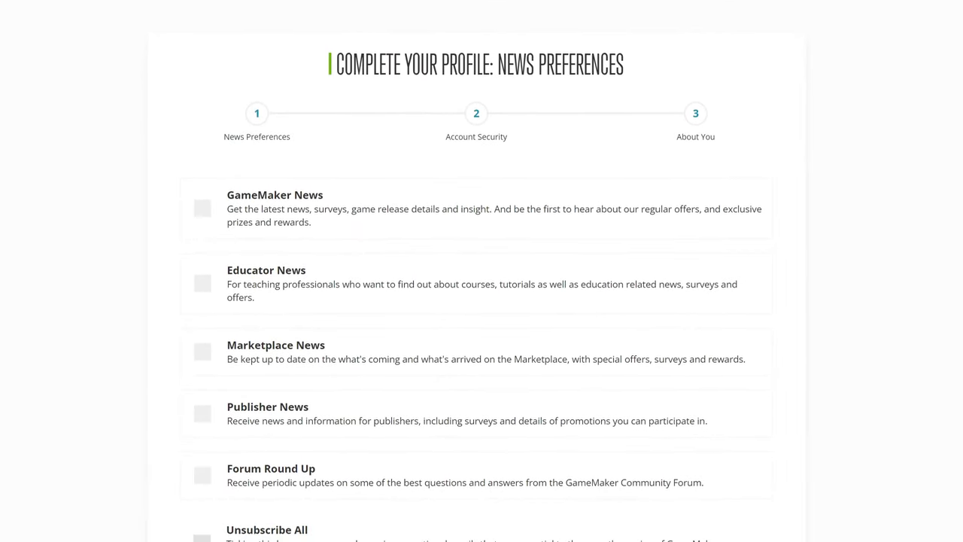
scroll(down, 3)
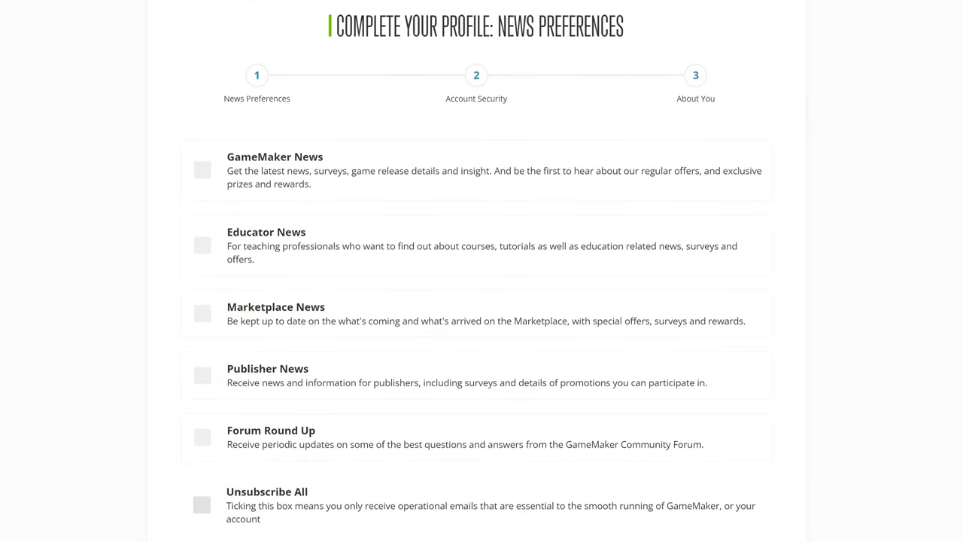
scroll(down, 3)
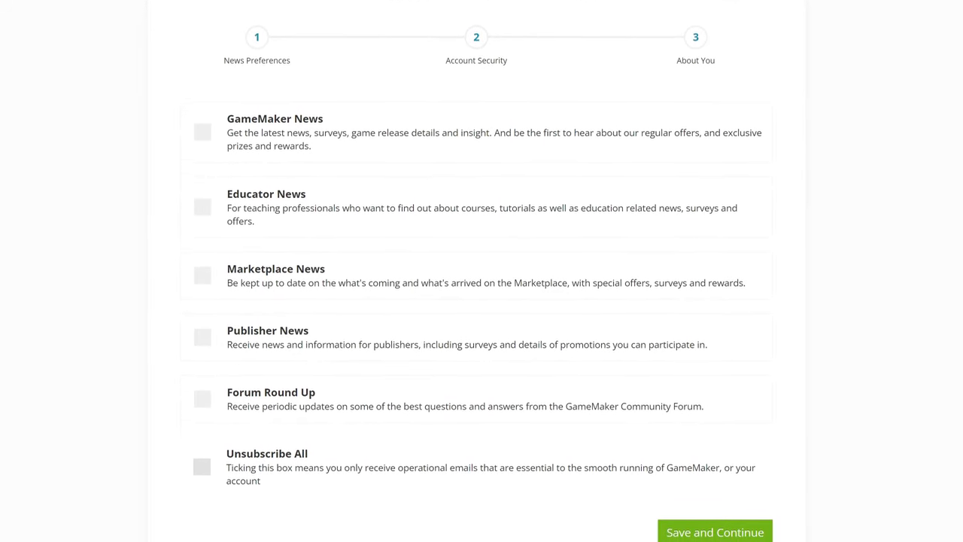
scroll(down, 3)
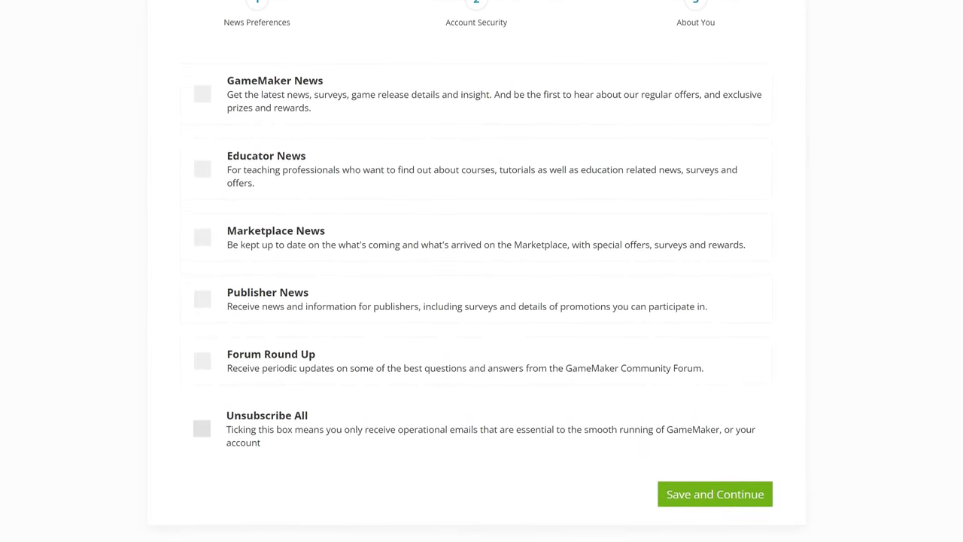
scroll(down, 3)
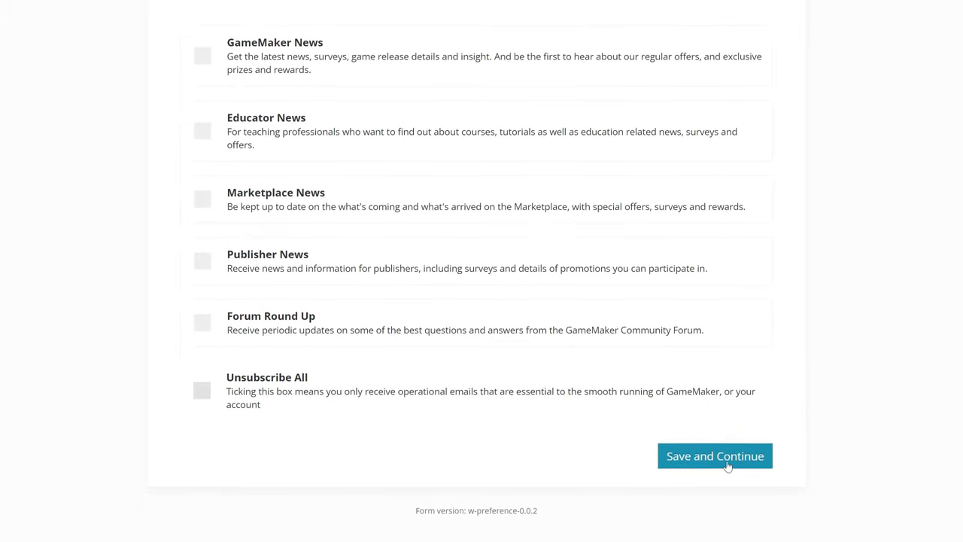
click(714, 455)
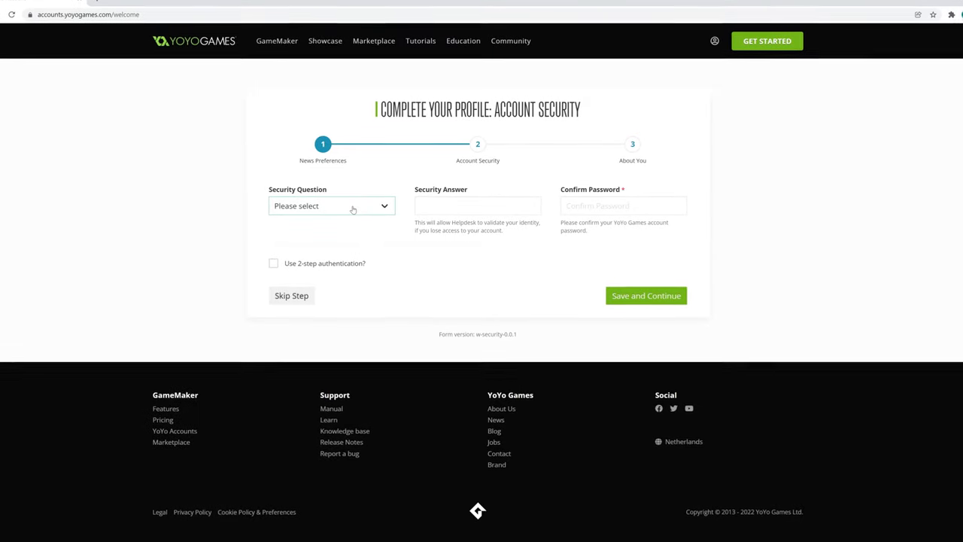
click(332, 205)
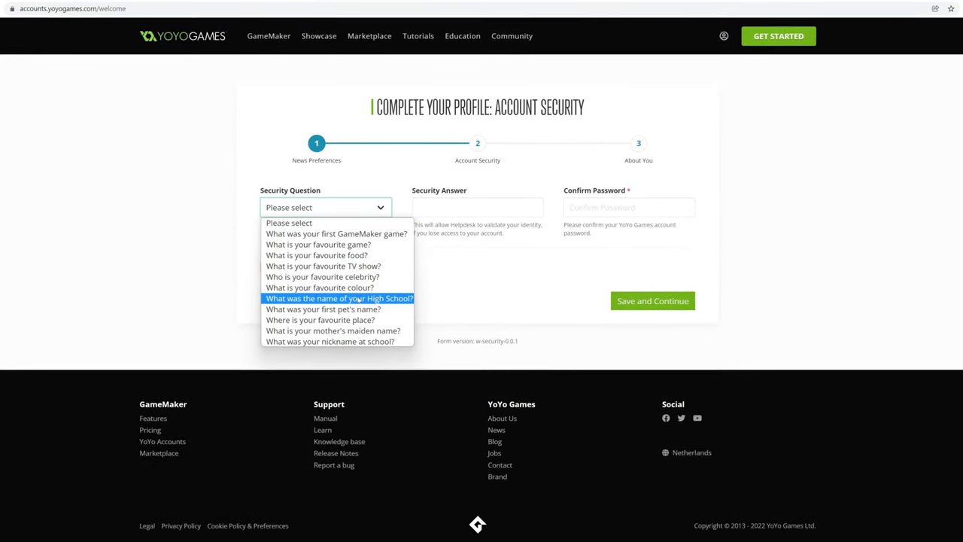
click(323, 309)
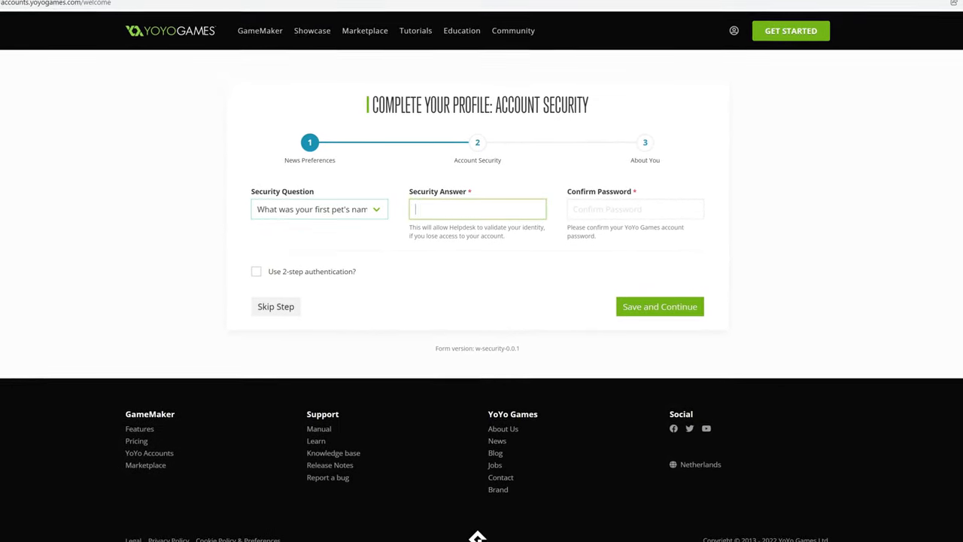
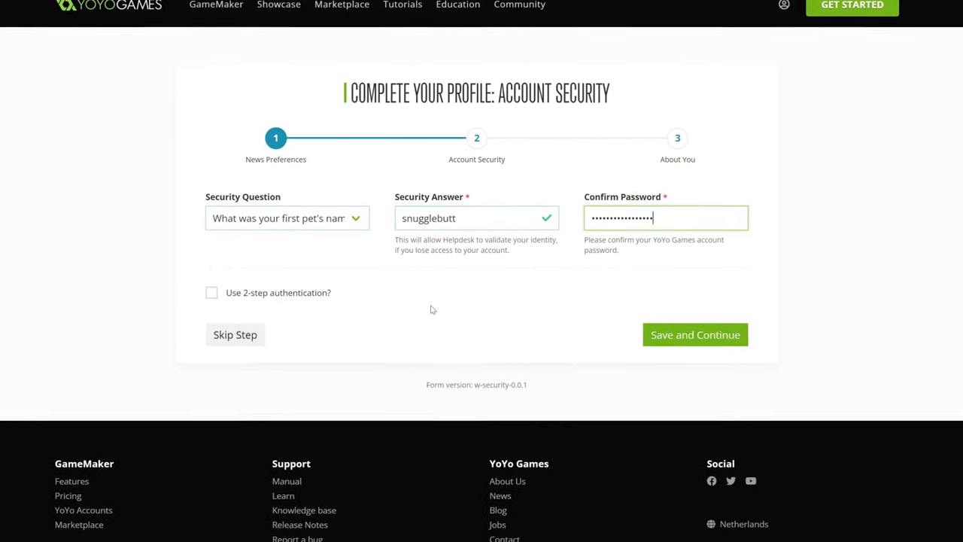
click(694, 335)
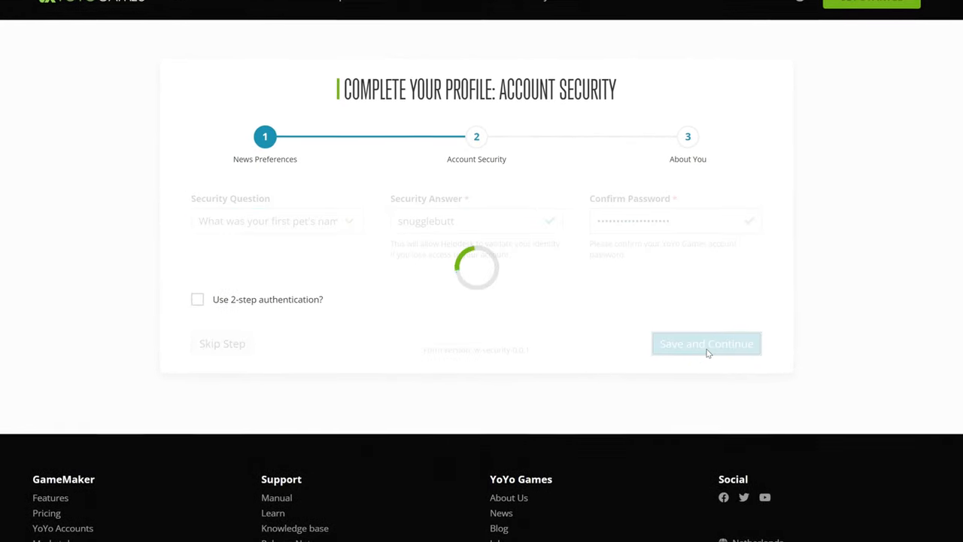
click(706, 344)
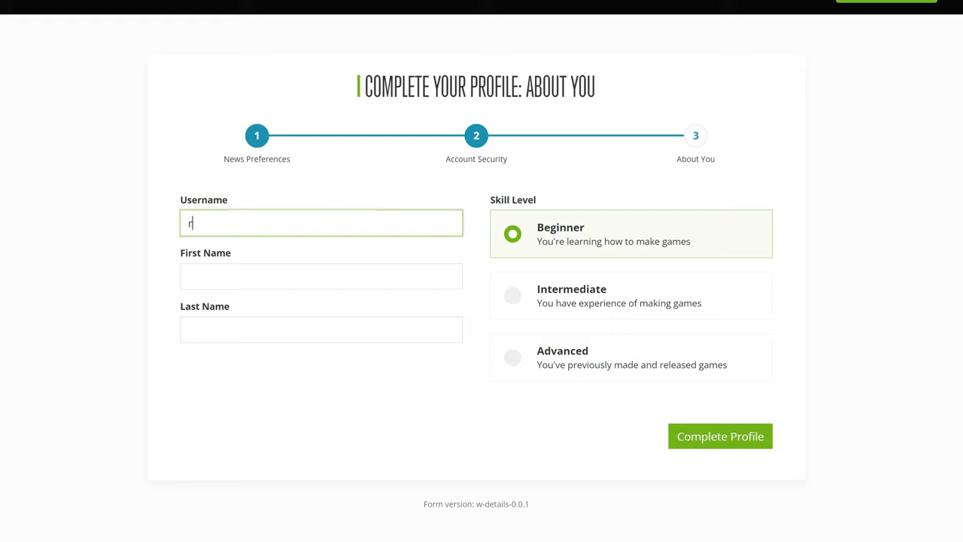
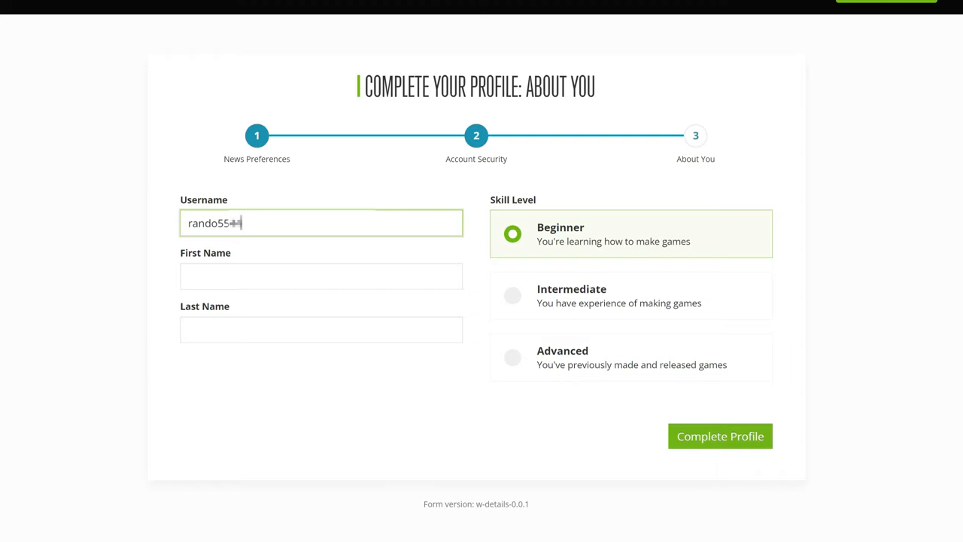
click(322, 276)
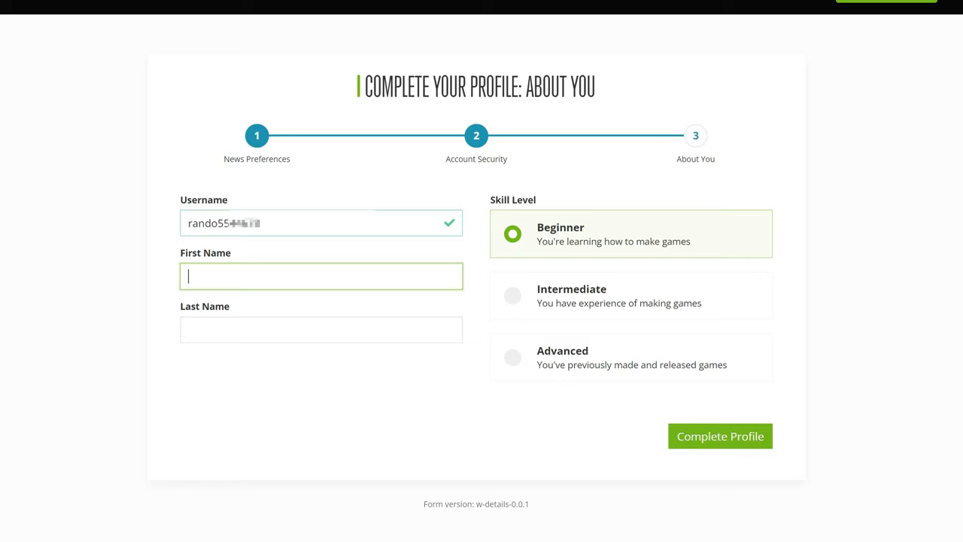
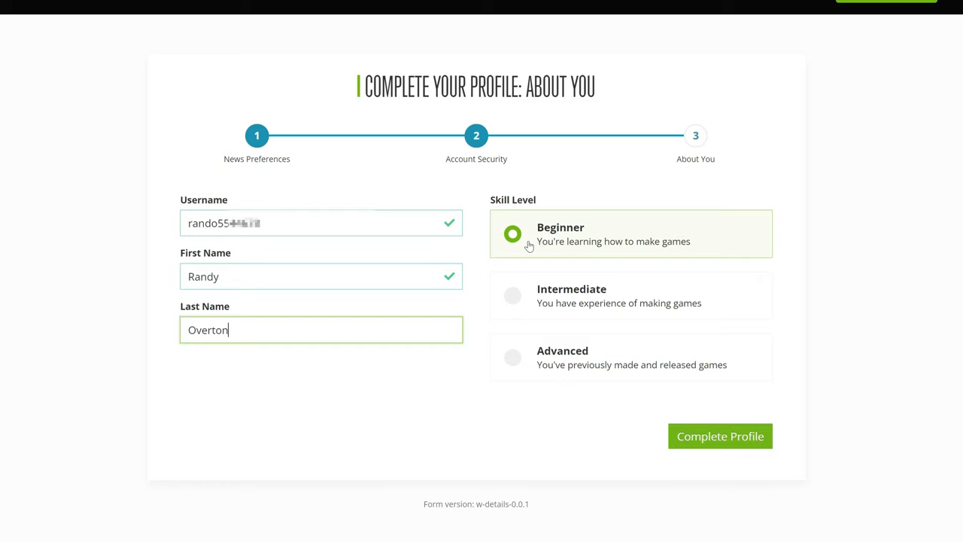
mouse_move(721, 436)
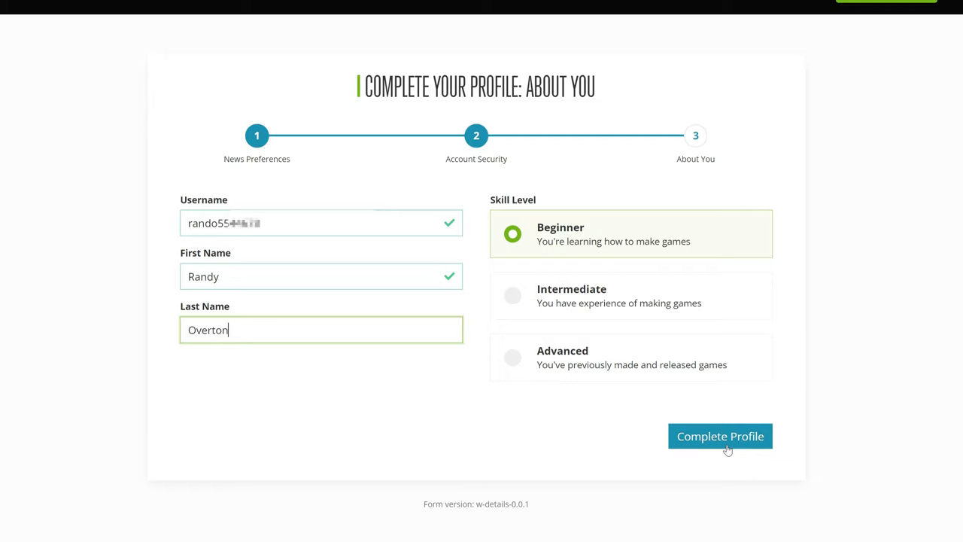
click(721, 436)
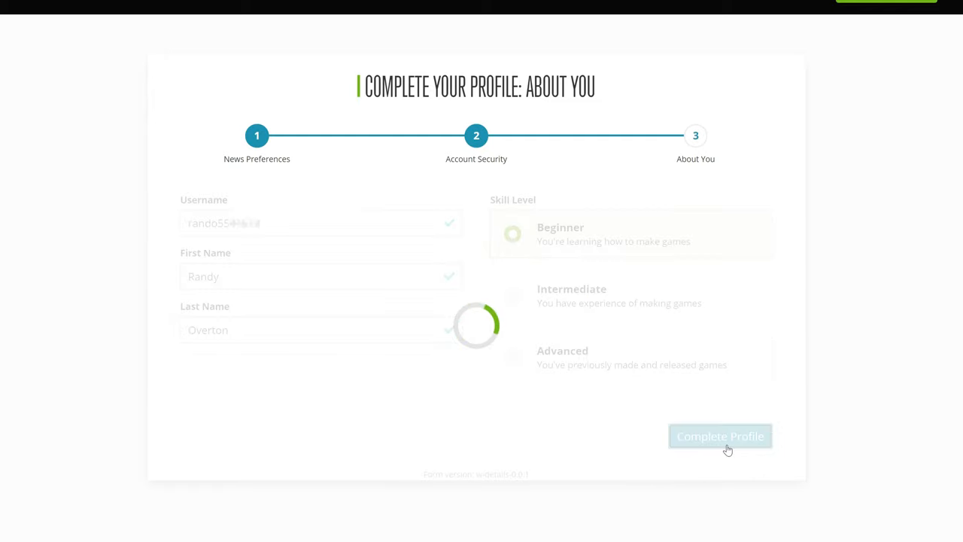
click(720, 436)
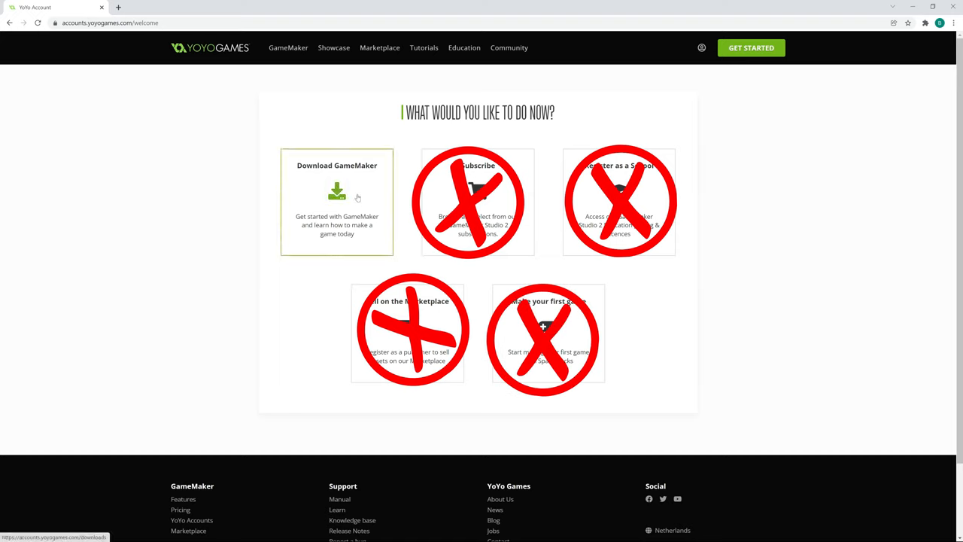
Step: Open the GameMaker downloads page and download the Windows IDE installer
click(337, 202)
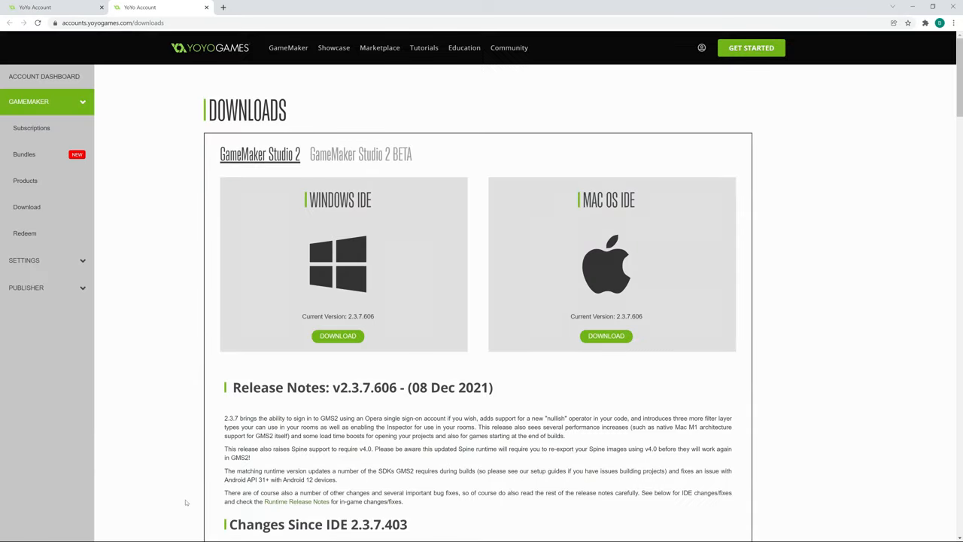
click(337, 336)
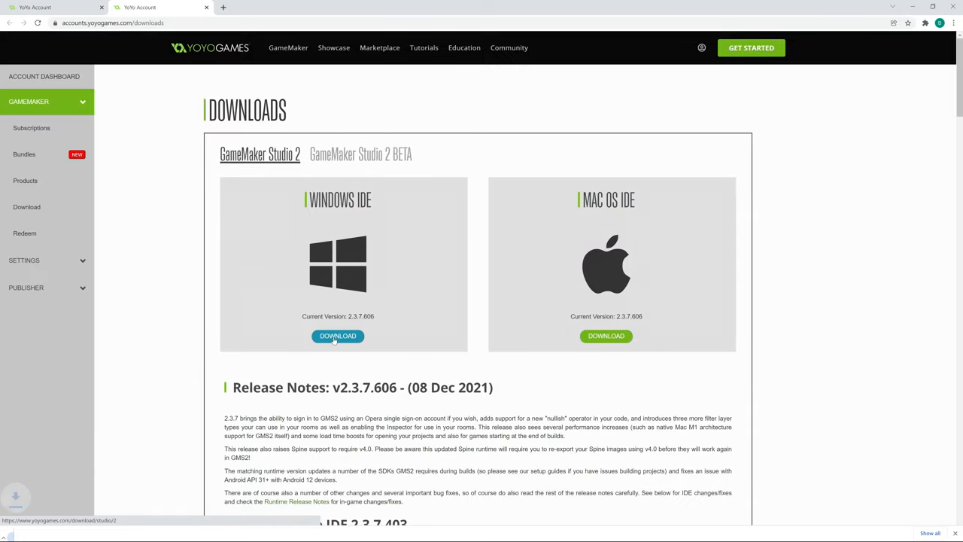
click(337, 336)
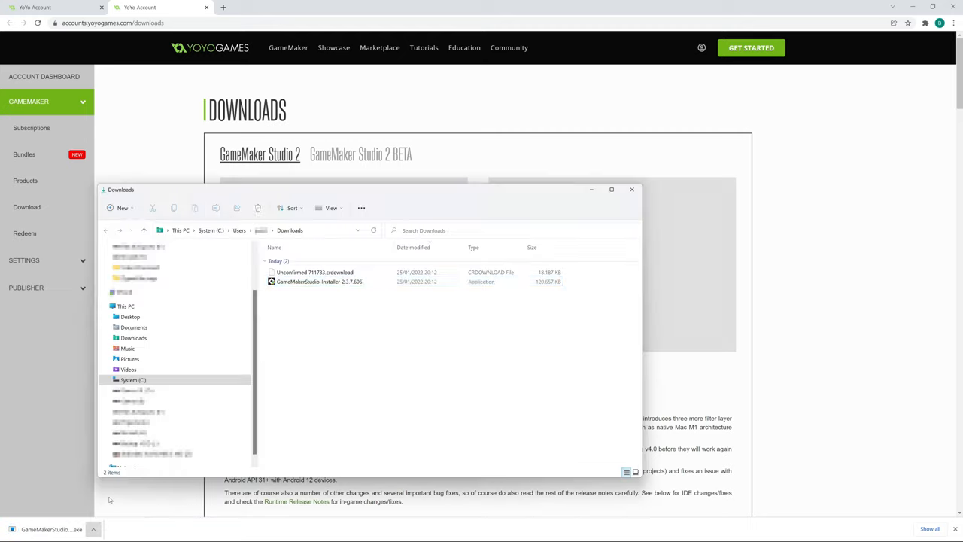
Step: Select and launch GameMakerStudio-Installer-2.3.7.606 from the Downloads folder
click(318, 281)
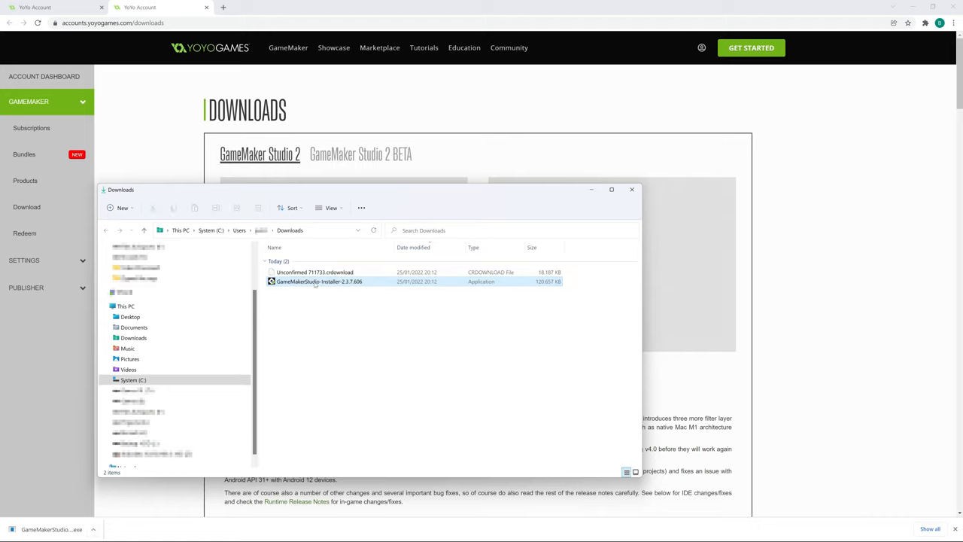
double_click(319, 281)
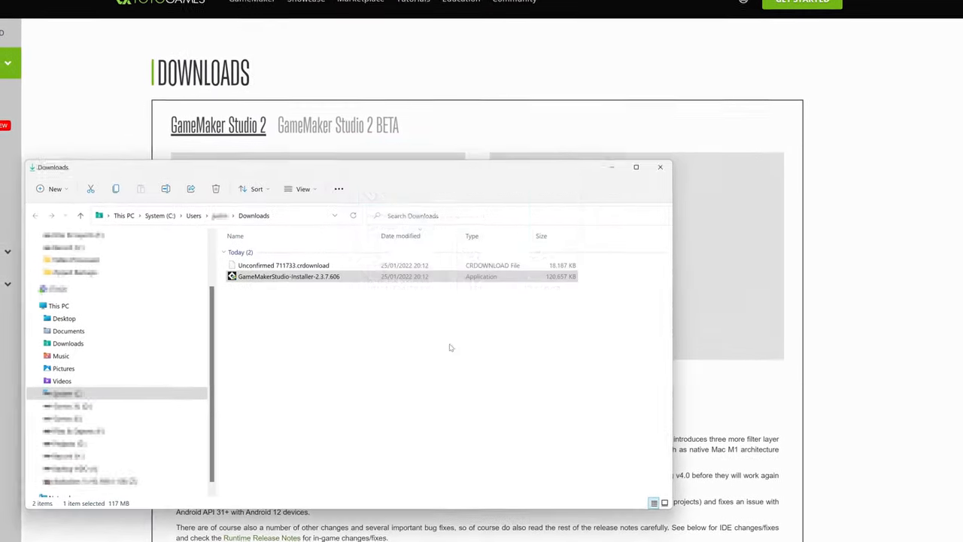
Step: Run the installer, accept the license, keep default components and folder, and finish setup
double_click(289, 277)
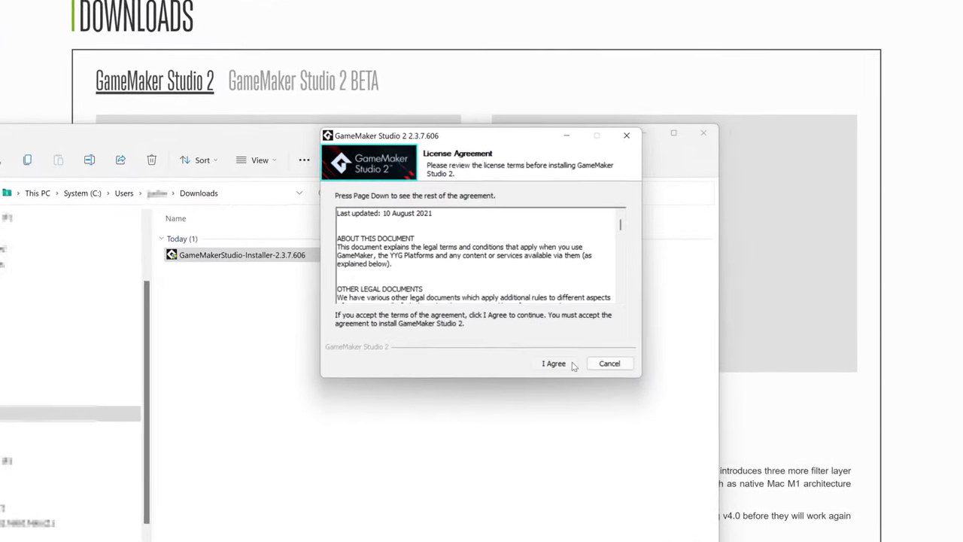
click(554, 363)
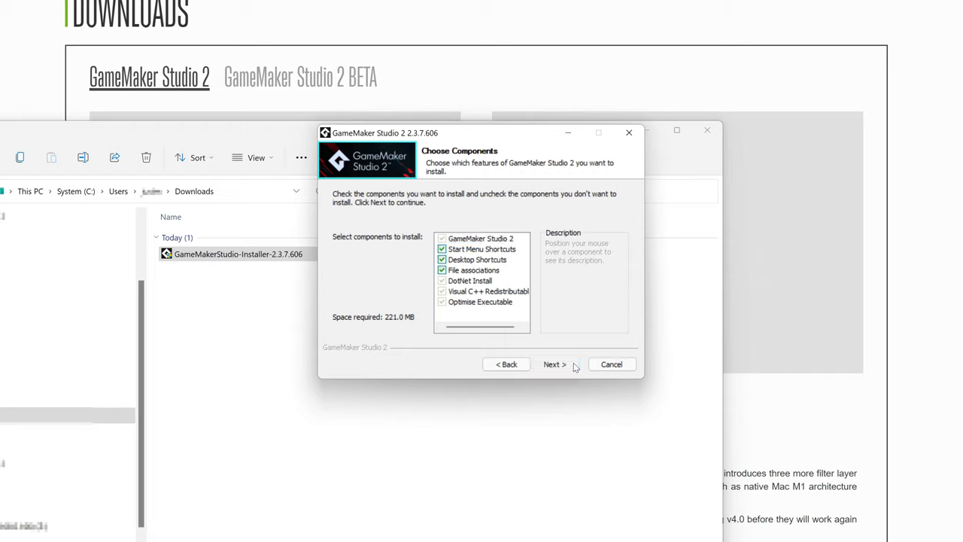
click(555, 365)
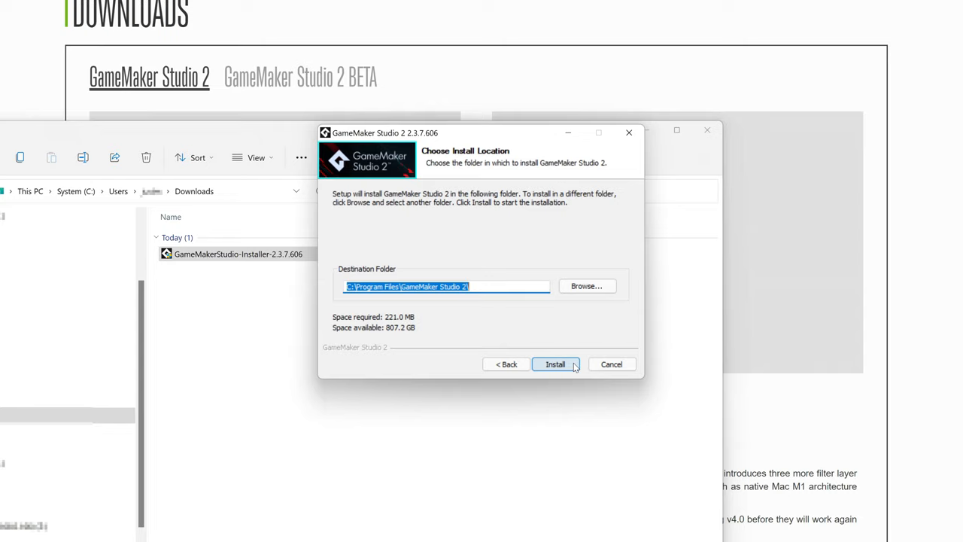
click(556, 365)
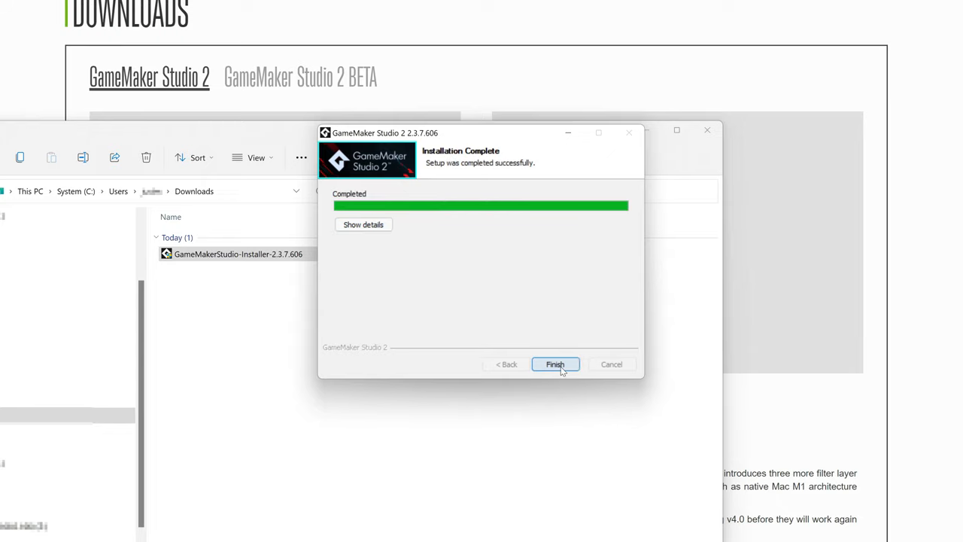
click(555, 365)
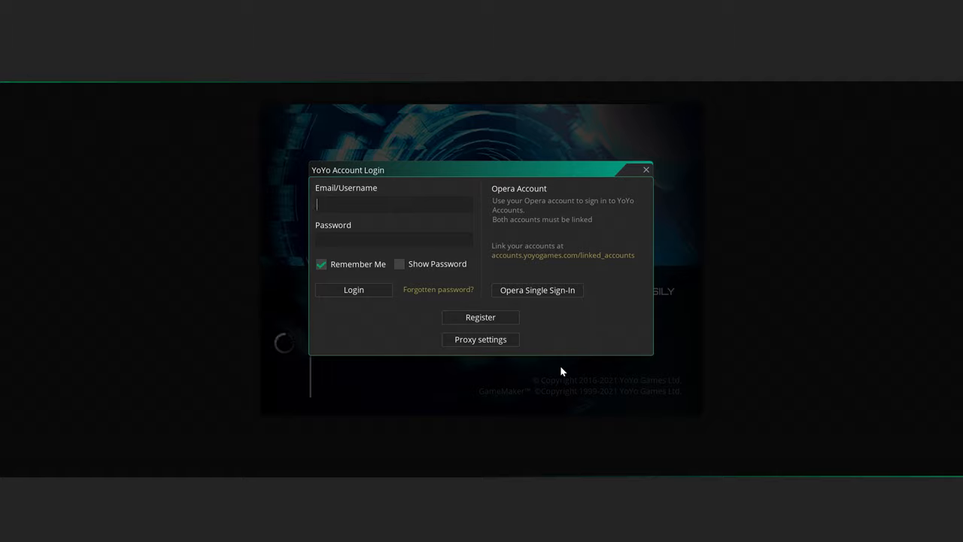
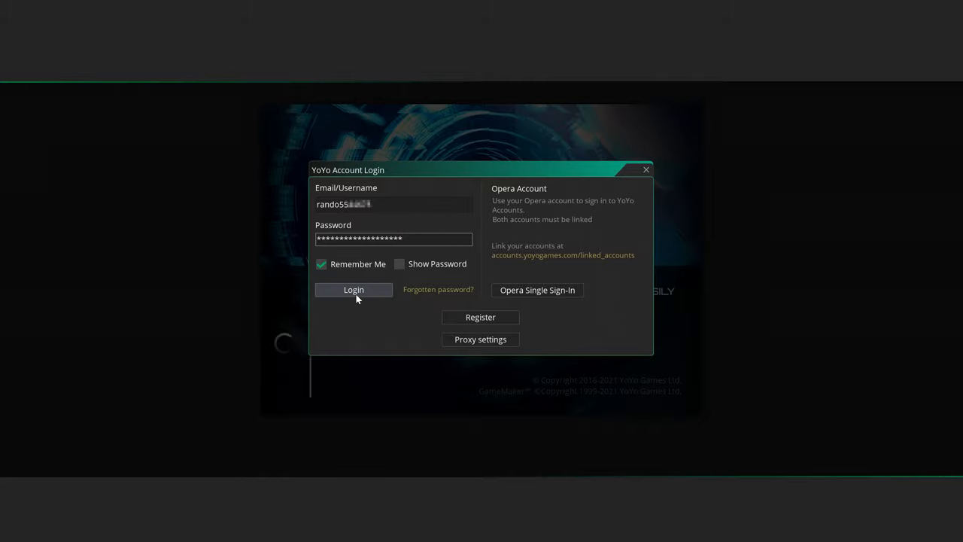
Step: Log into GameMaker Studio 2 with the new YoYo account's username and password
click(354, 290)
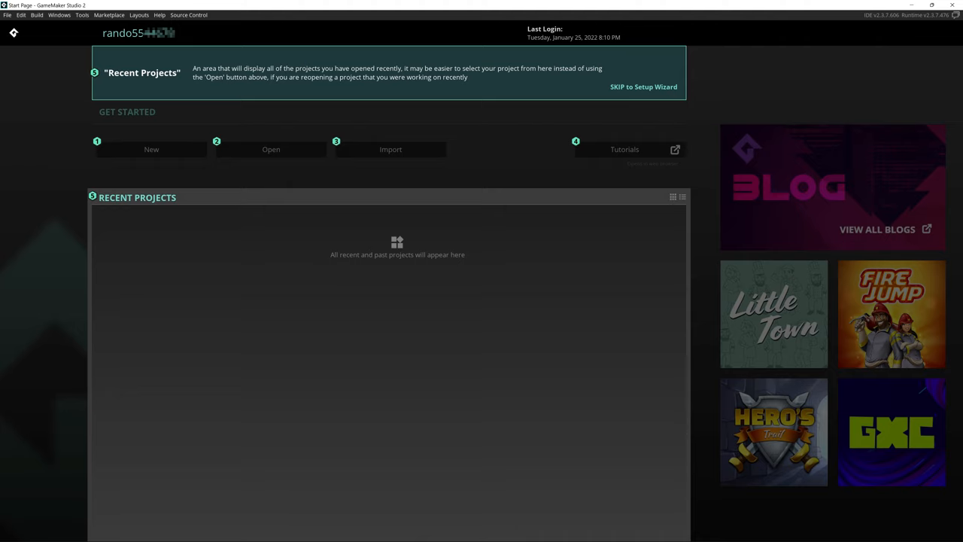
mouse_move(400, 519)
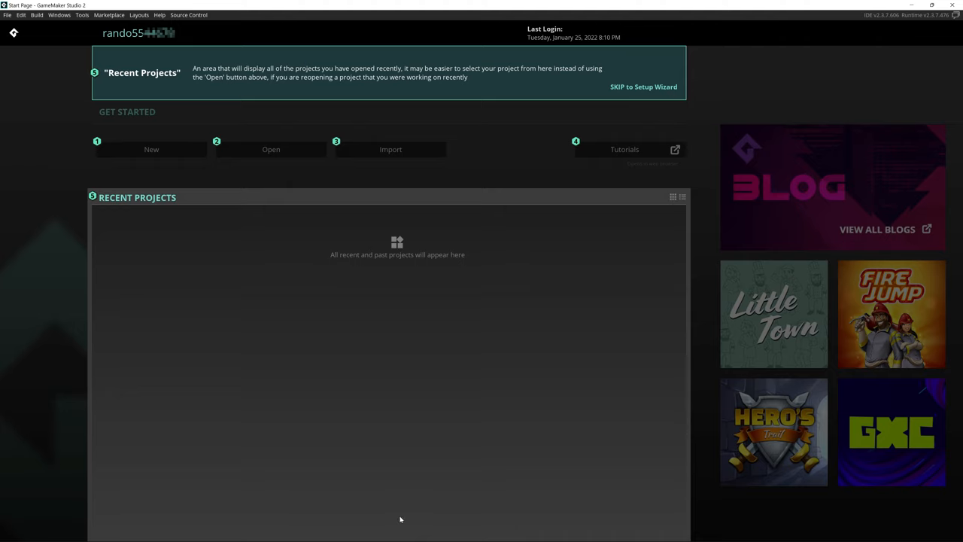